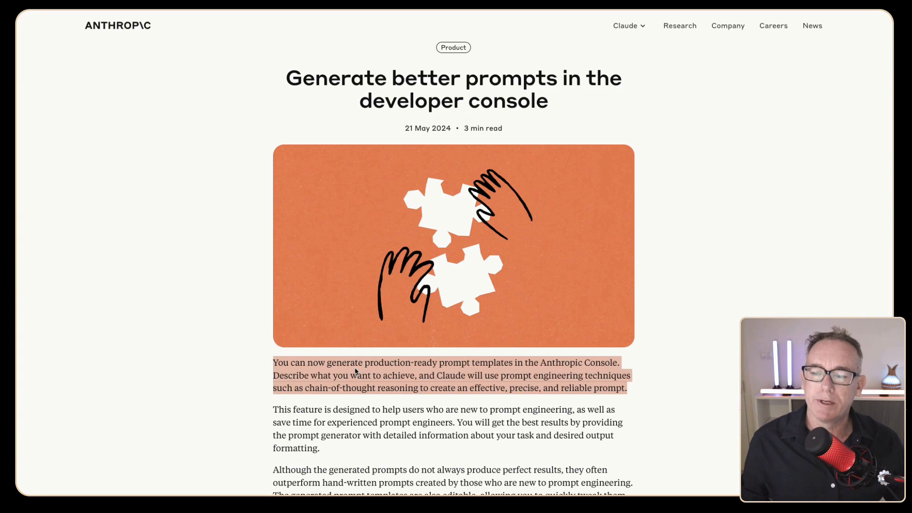
Go from the 'Generate better prompts' announcement to the Prompt generator docs page.
click(355, 373)
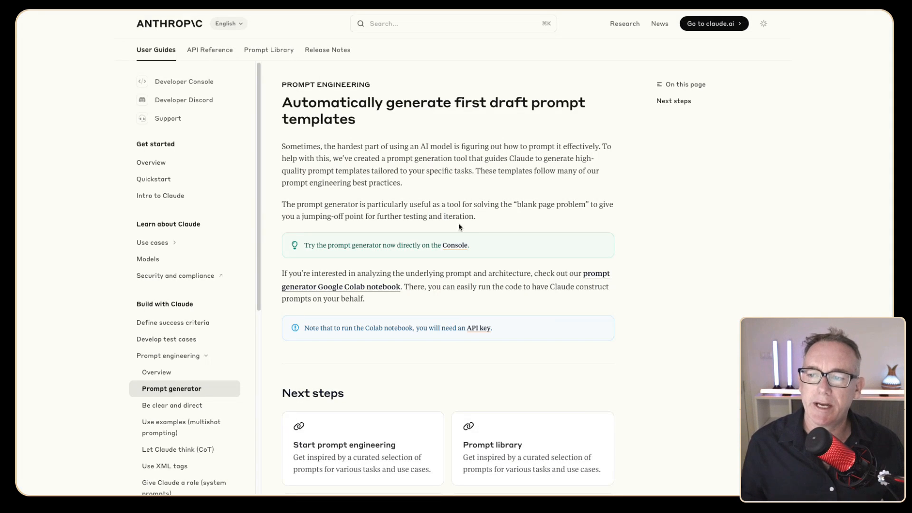
mouse_move(277, 149)
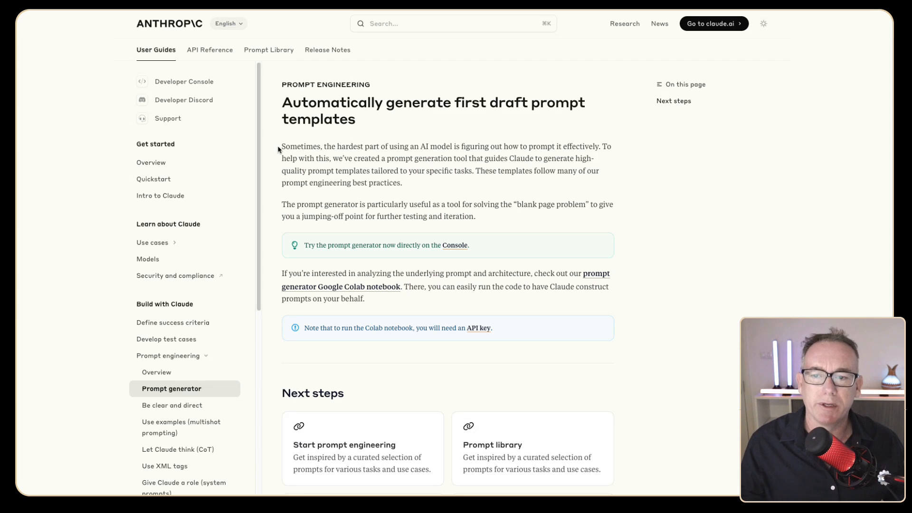
mouse_move(531, 169)
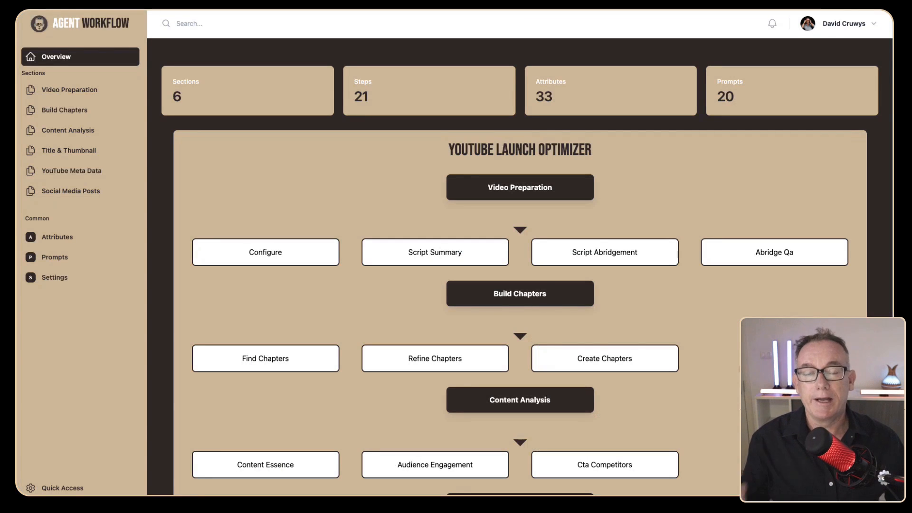
Scroll the YouTube Launch Optimizer overview to Social Media Posts and open Create Tweet.
scroll(down, 3)
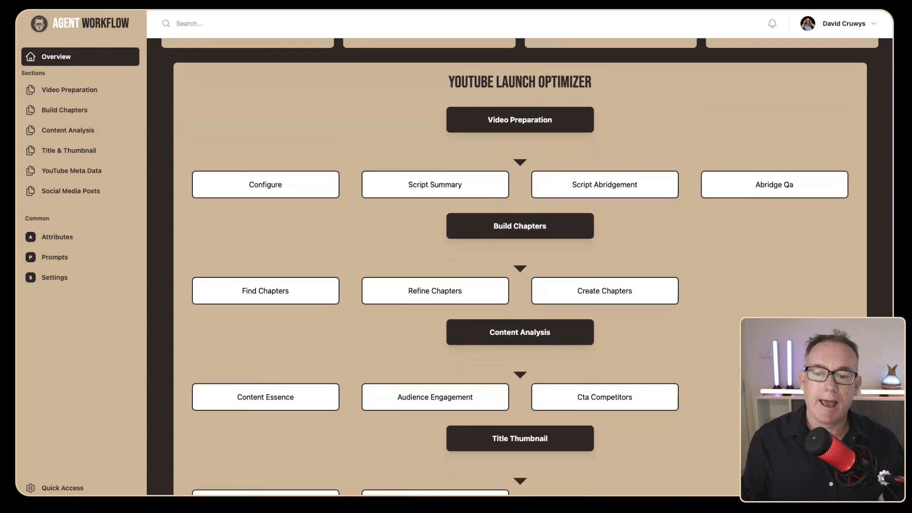
scroll(down, 3)
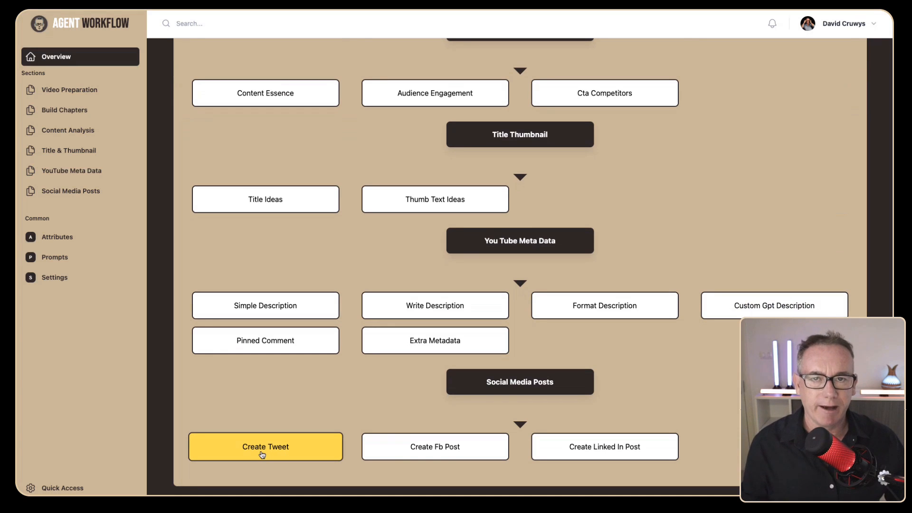
mouse_move(333, 454)
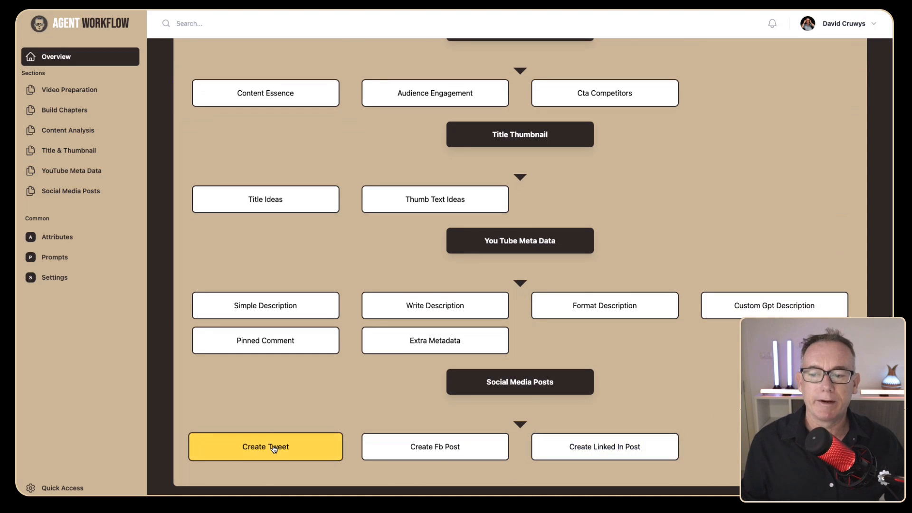
click(264, 445)
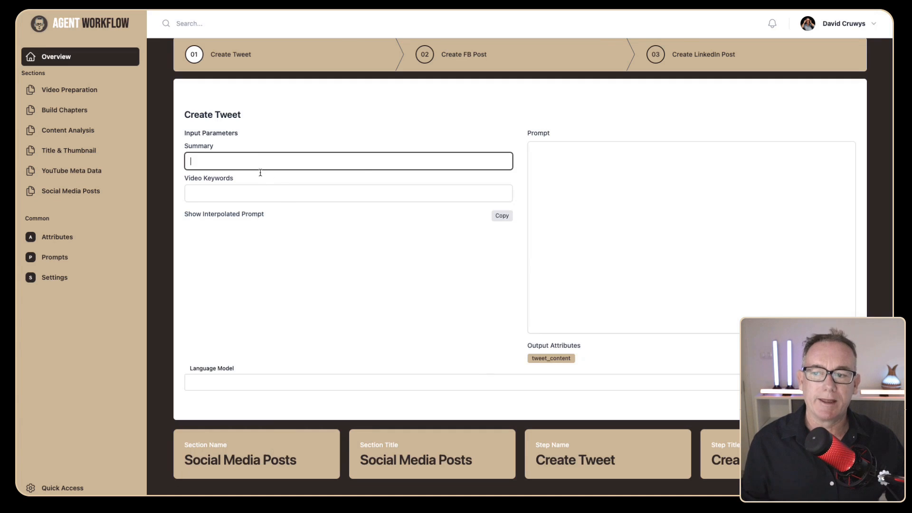
text(asdfasdf)
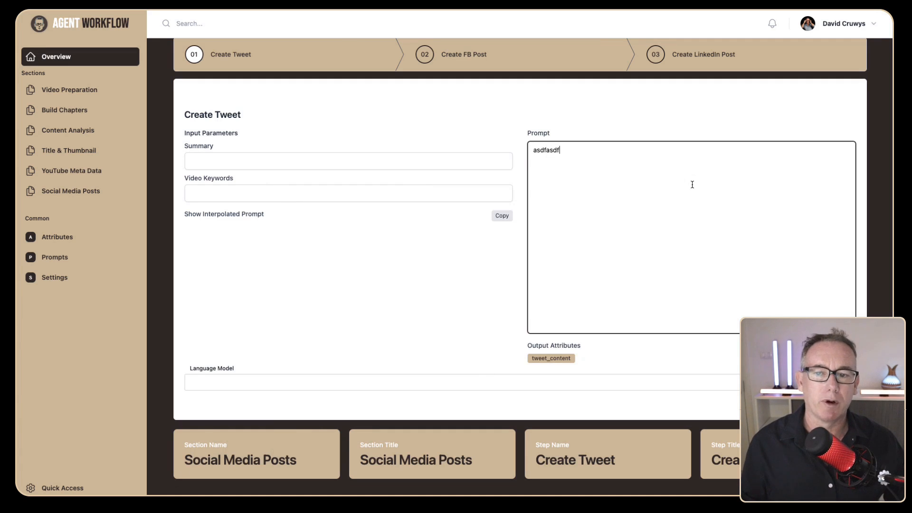
text(asdf)
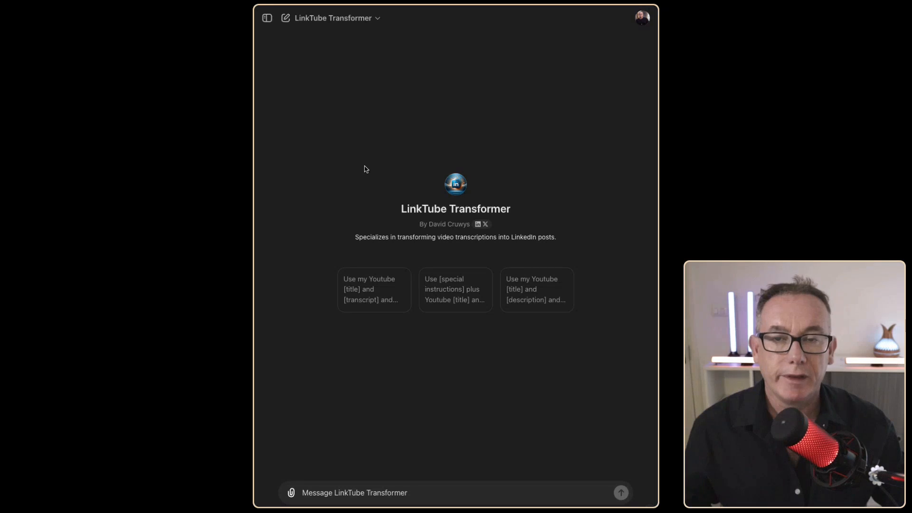
mouse_move(356, 166)
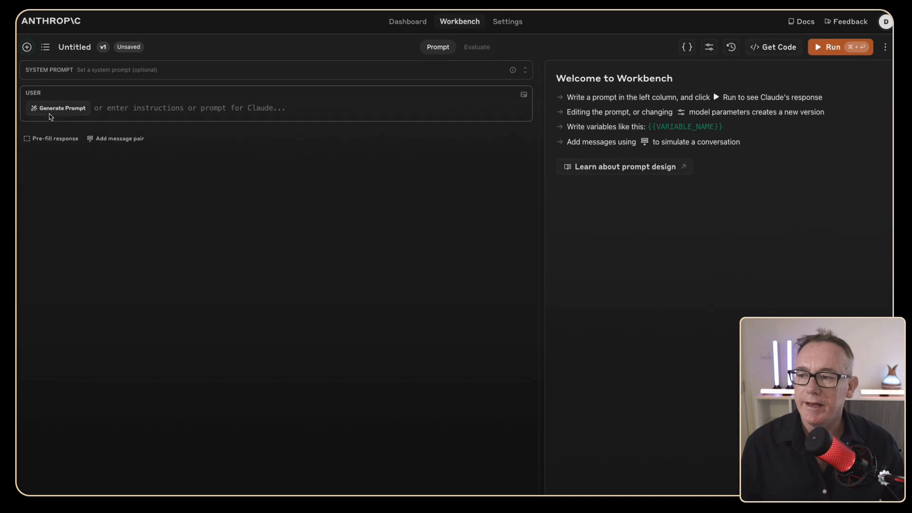
mouse_move(58, 113)
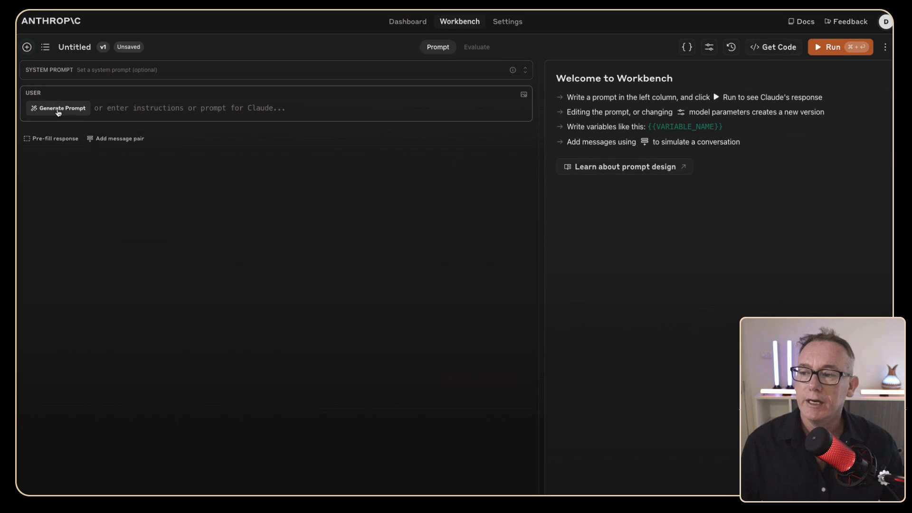
Generate a prompt from the task 'Create tweets for YouTube videos'.
click(57, 108)
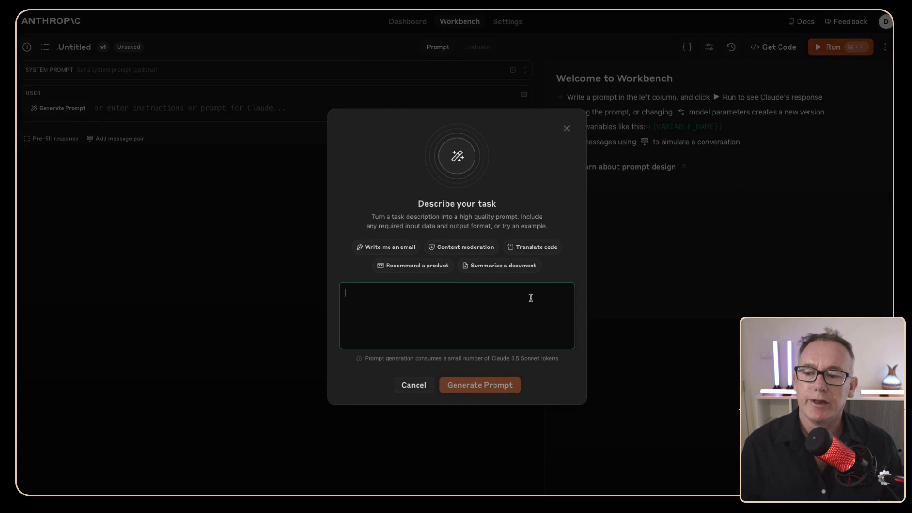
text(Create tweets for YouTube videos)
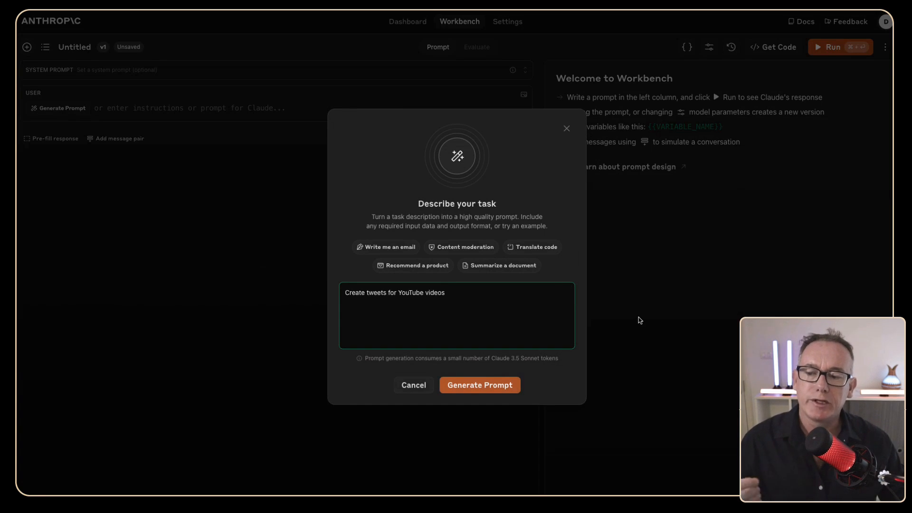
click(479, 384)
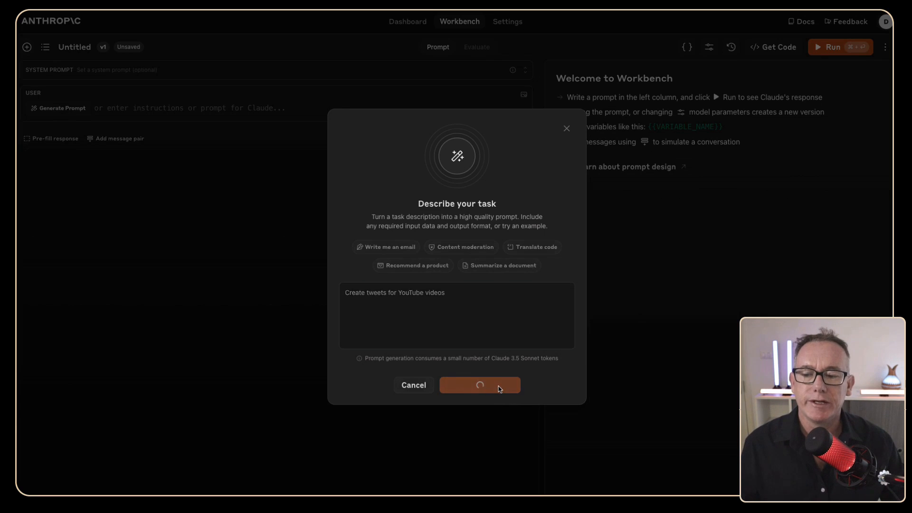
mouse_move(499, 367)
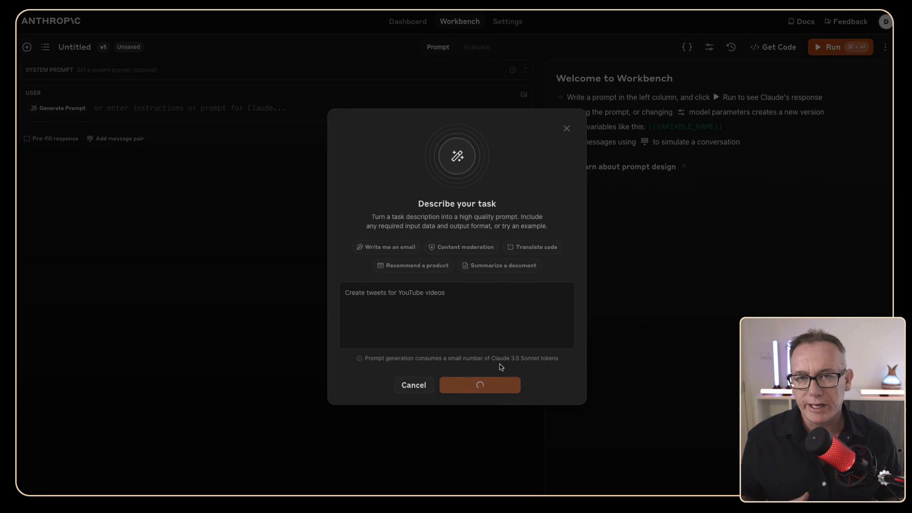
click(478, 385)
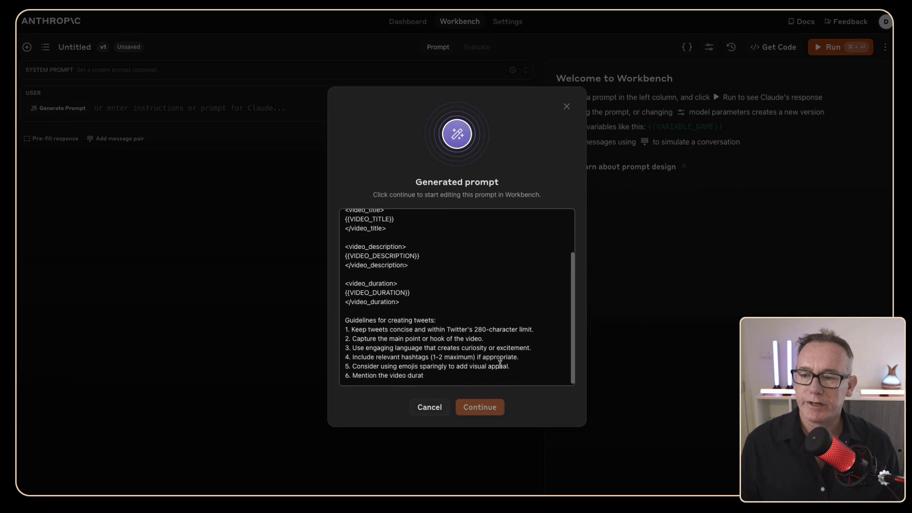
Review the opening instructions of the generated tweet-writing prompt.
scroll(down, 3)
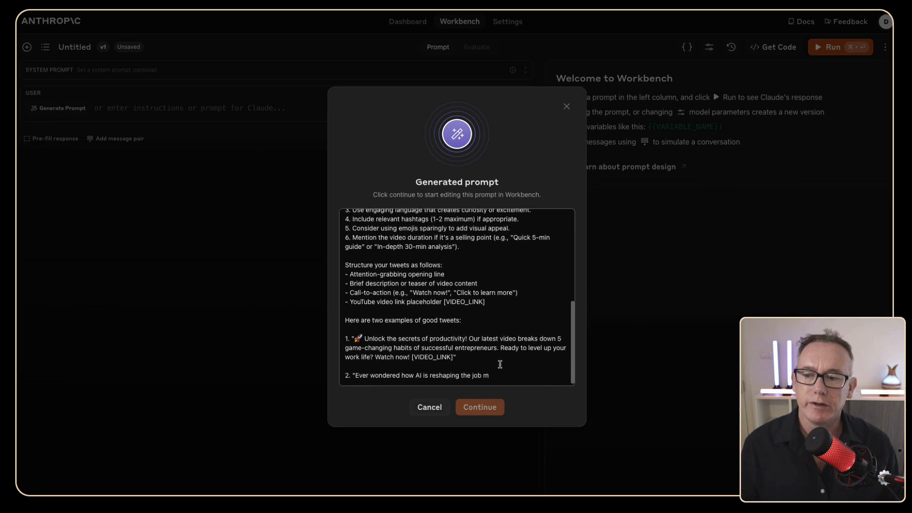
scroll(down, 3)
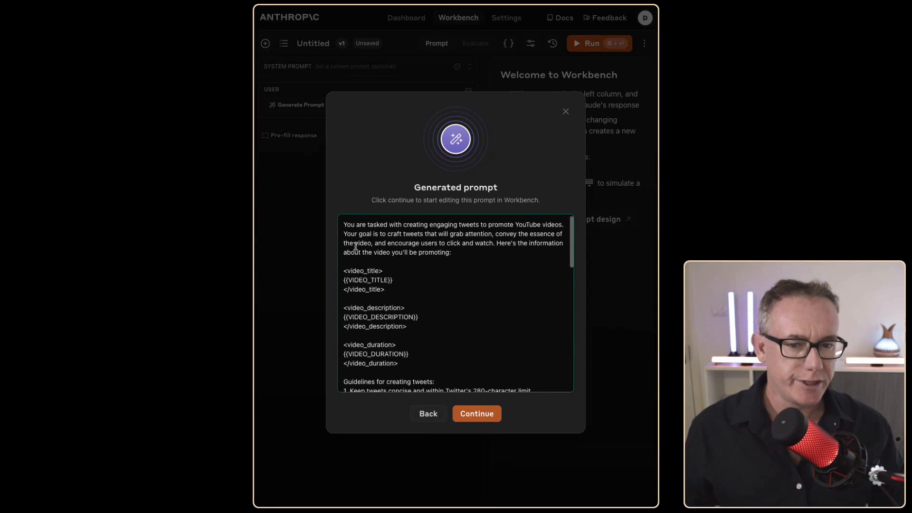
double_click(347, 224)
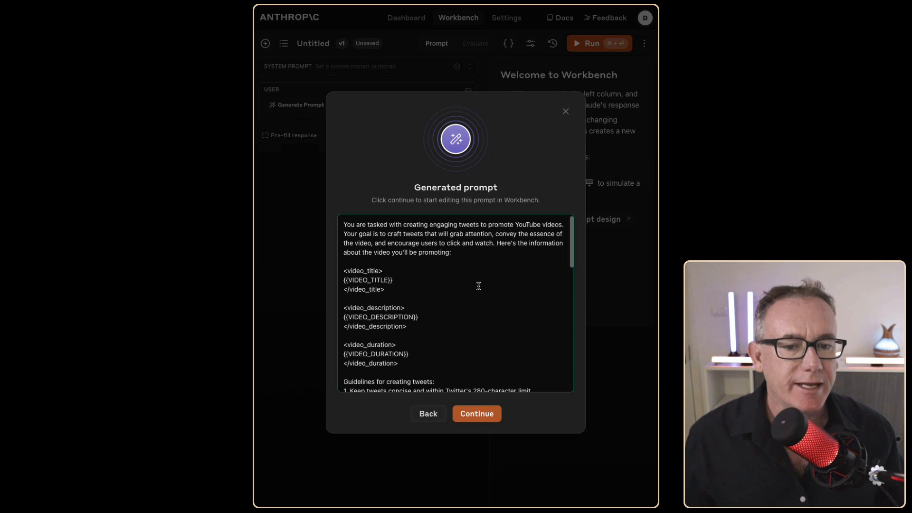
mouse_move(487, 291)
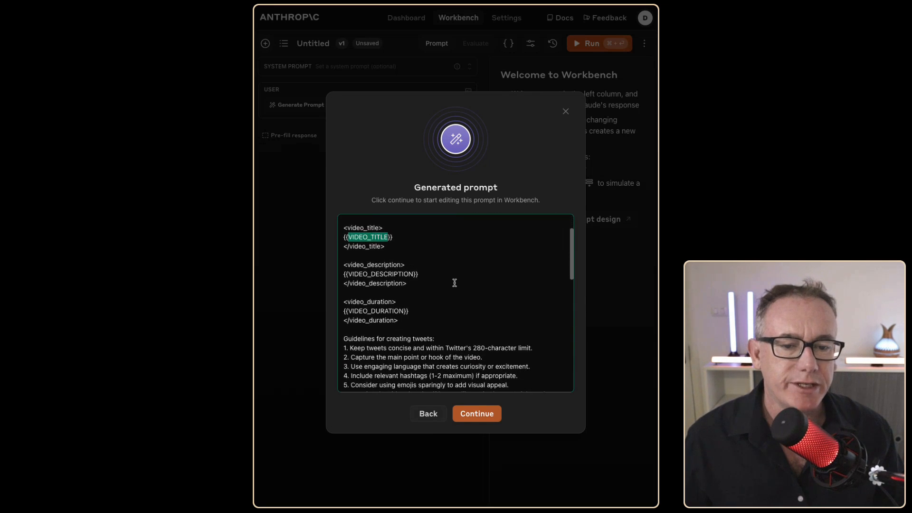
scroll(down, 3)
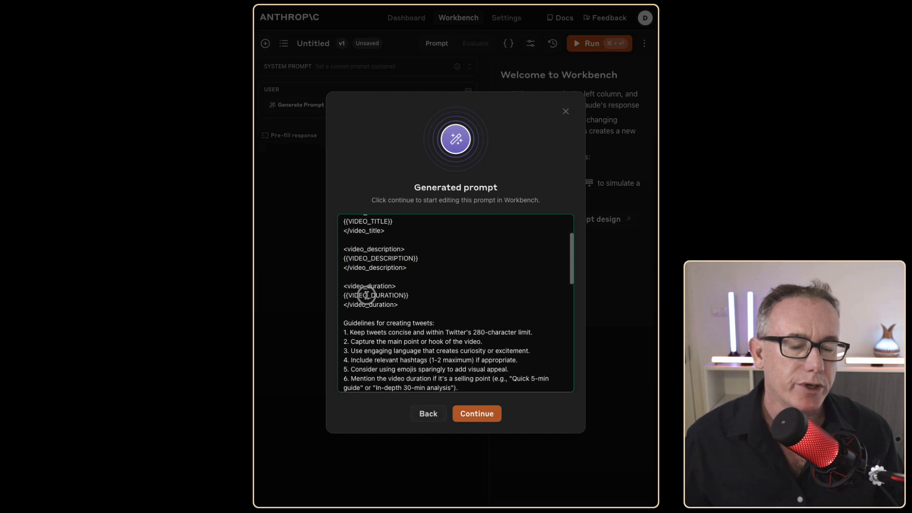
scroll(down, 3)
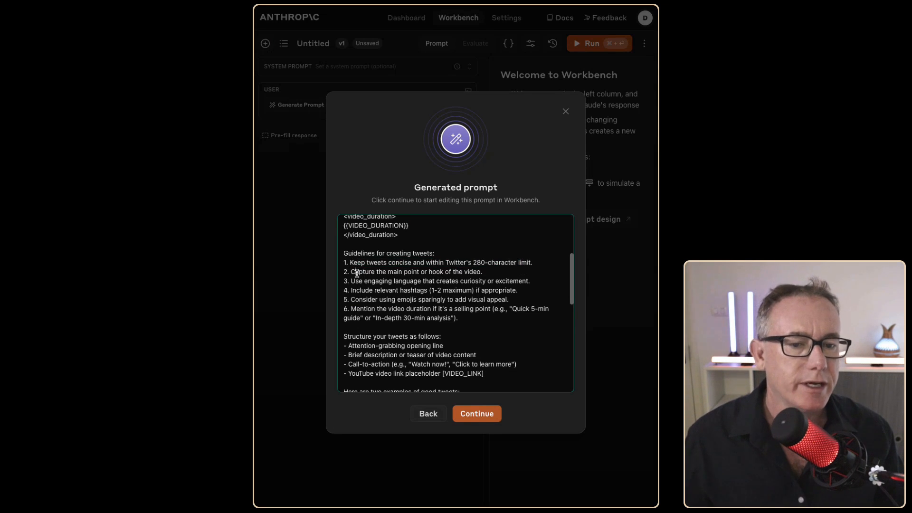
mouse_move(391, 290)
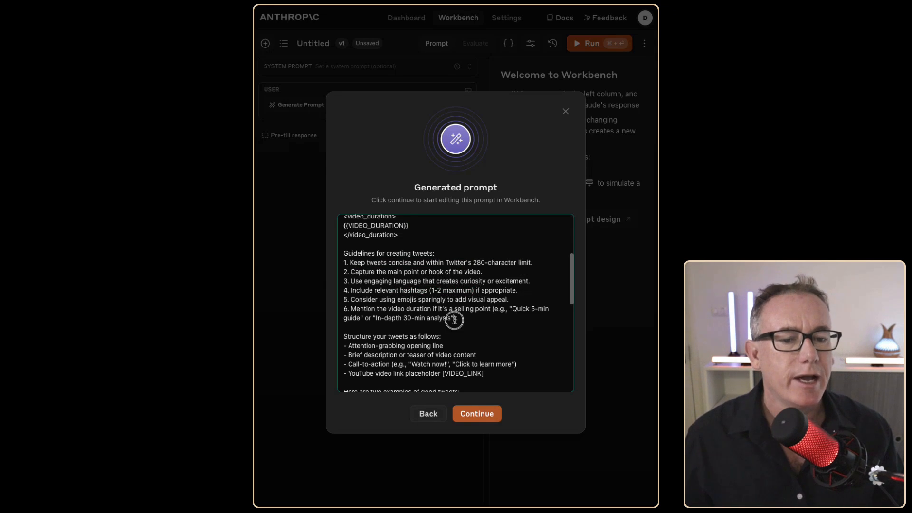
Review guideline 6 on video duration and the rest of the generated prompt.
double_click(389, 308)
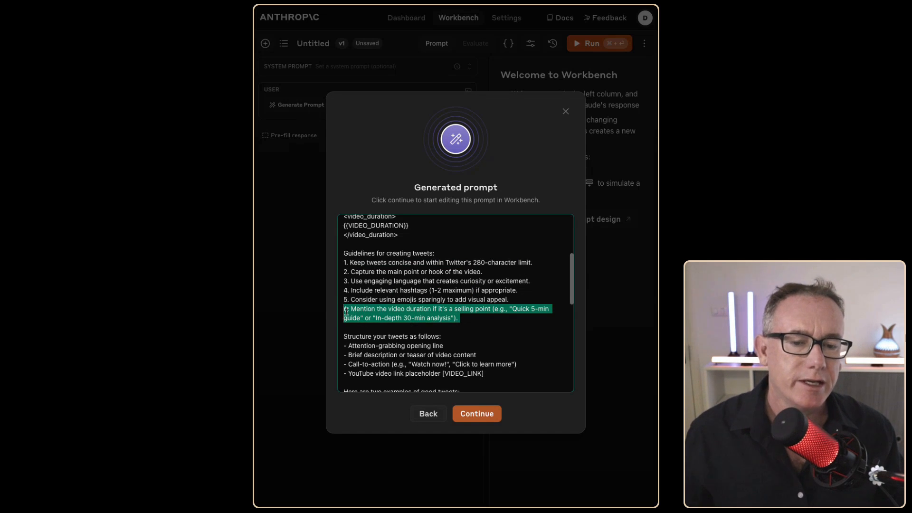
scroll(down, 3)
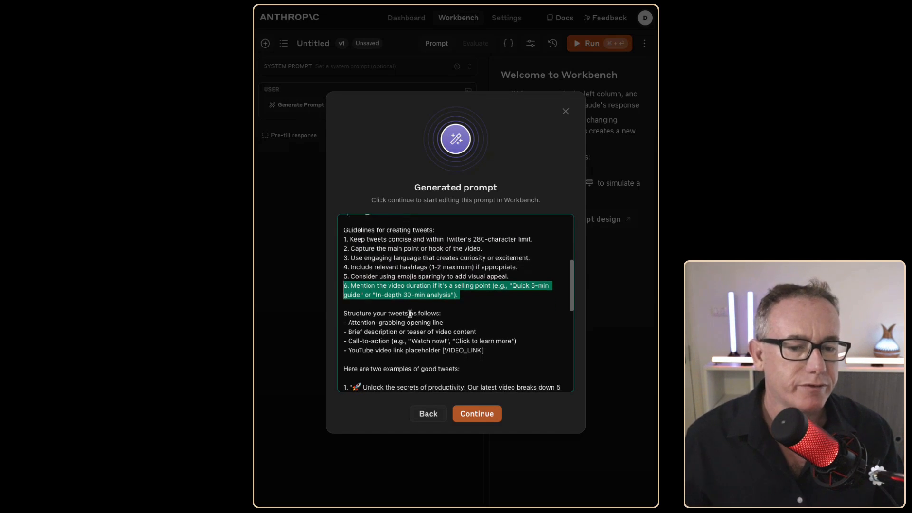
scroll(down, 3)
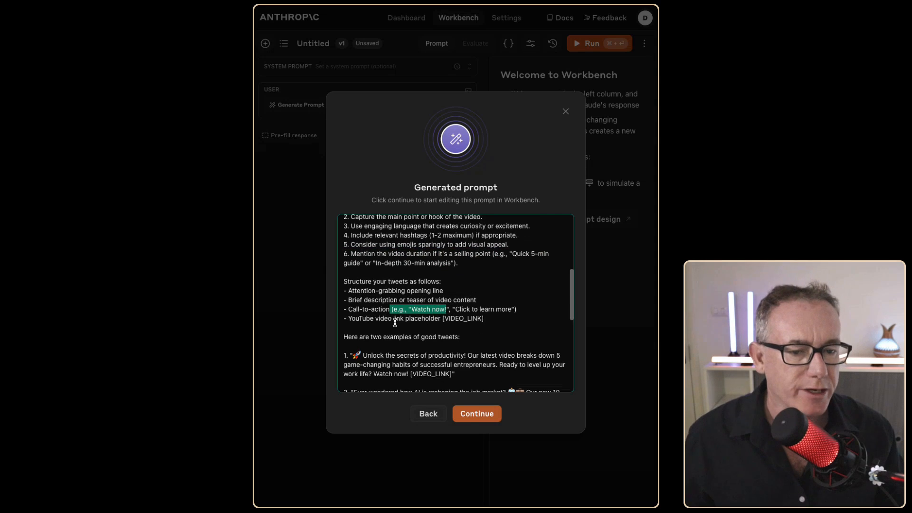
scroll(down, 3)
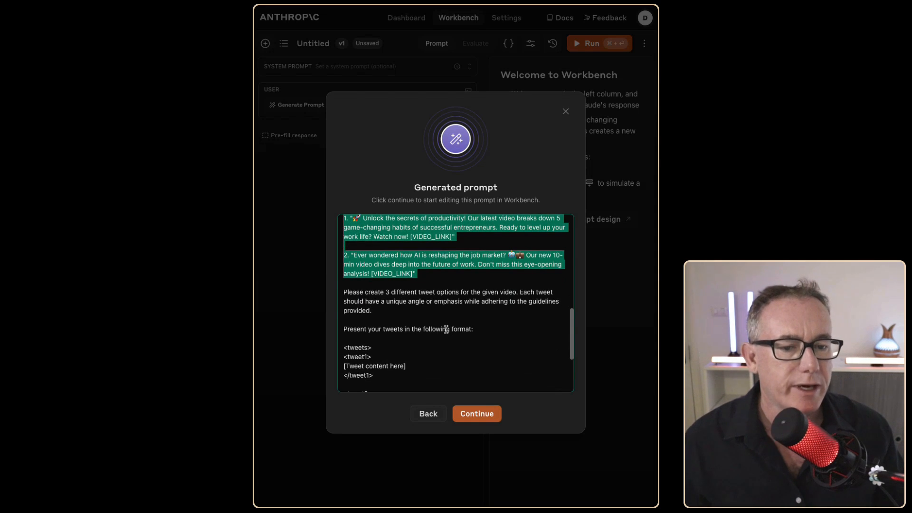
scroll(down, 3)
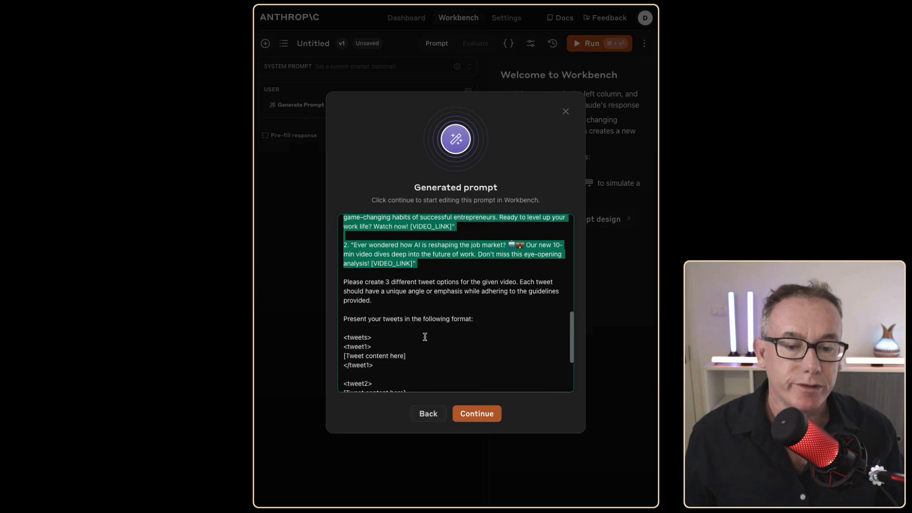
scroll(down, 3)
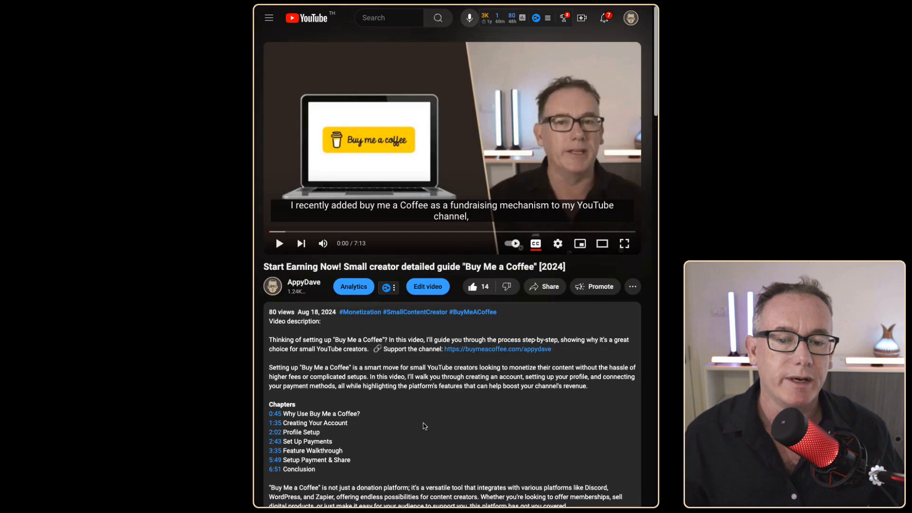
Select the Buy Me a Coffee video's description paragraph and keywords for the tweet inputs.
triple_click(414, 266)
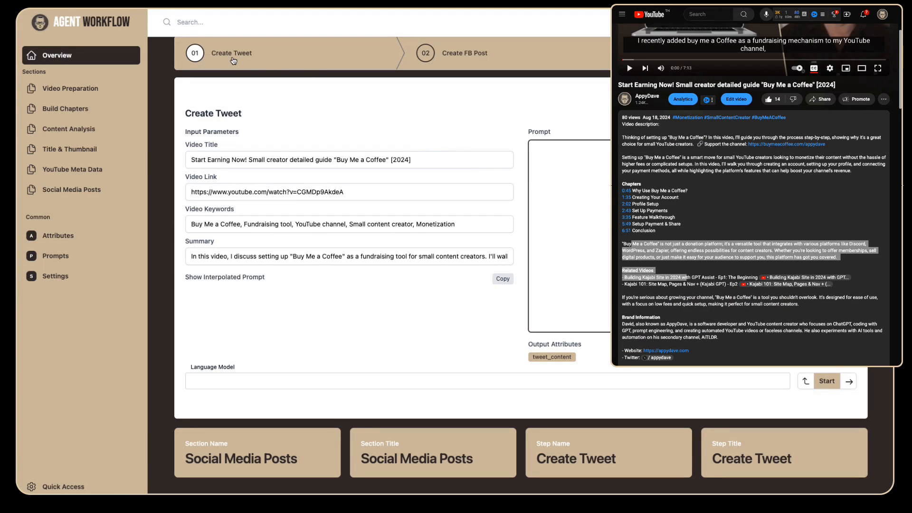
text(asdfasdfasd)
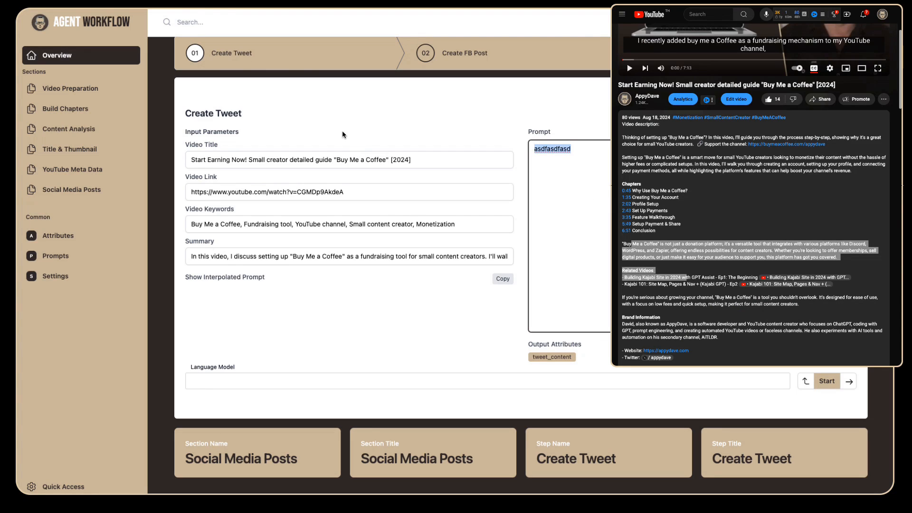
click(349, 159)
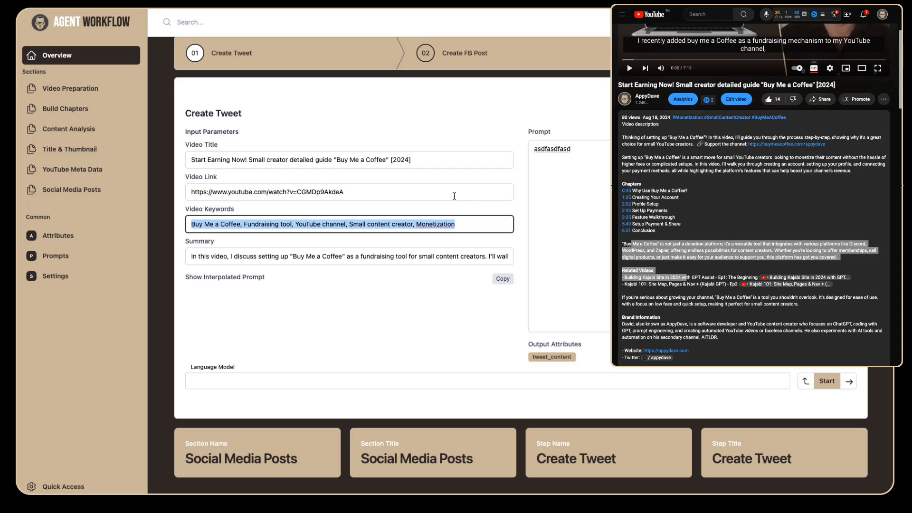
click(295, 257)
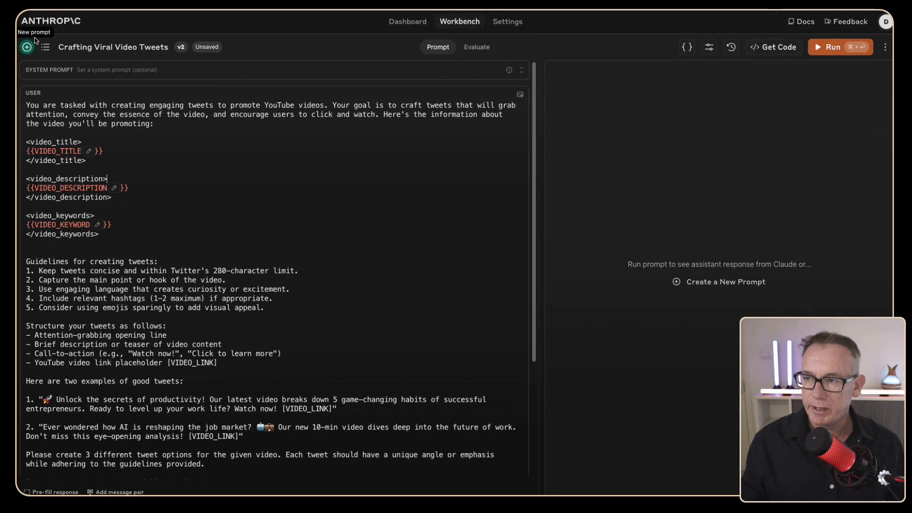
mouse_move(66, 229)
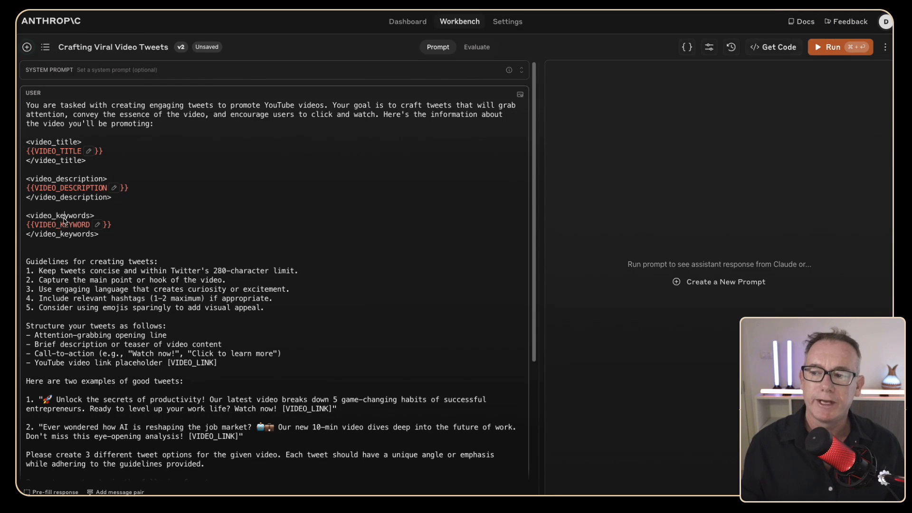
double_click(60, 215)
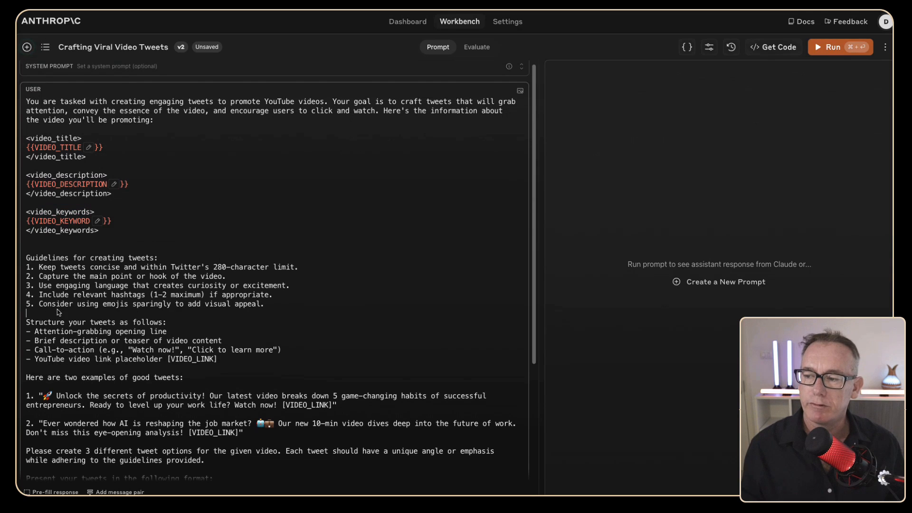
mouse_move(70, 314)
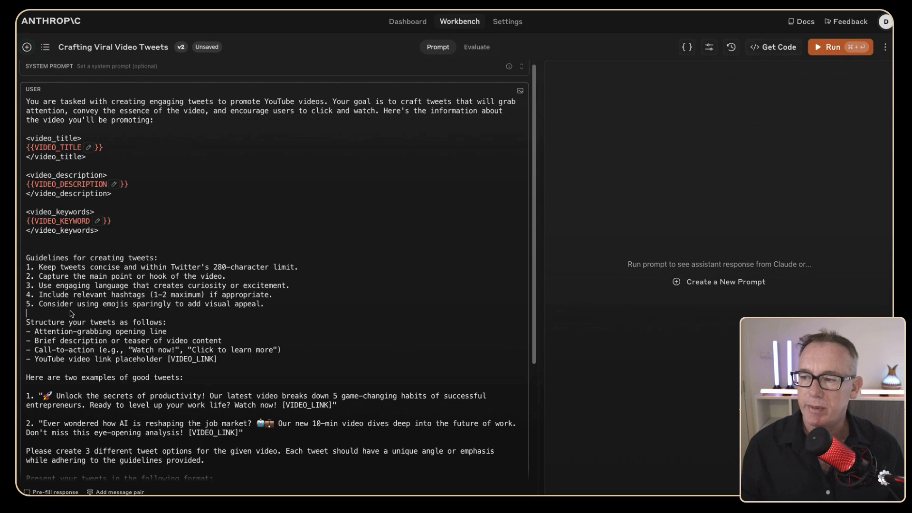
scroll(down, 3)
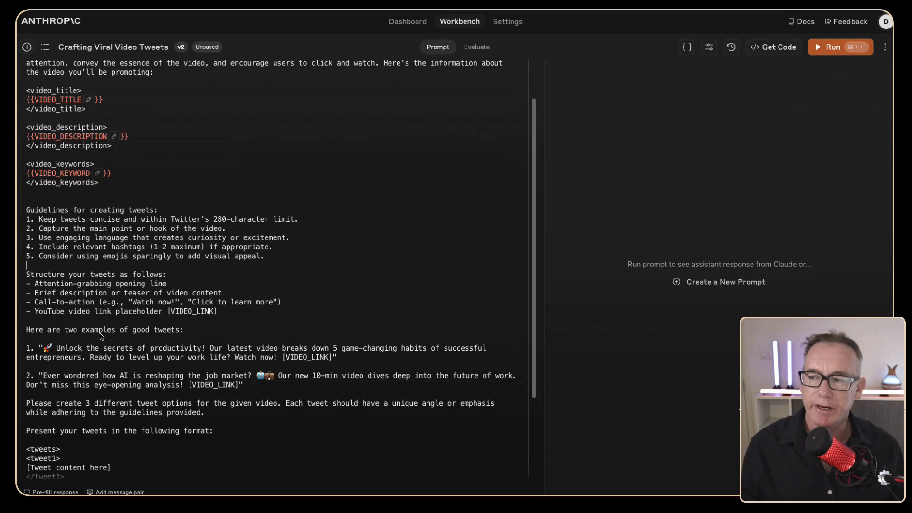
scroll(down, 3)
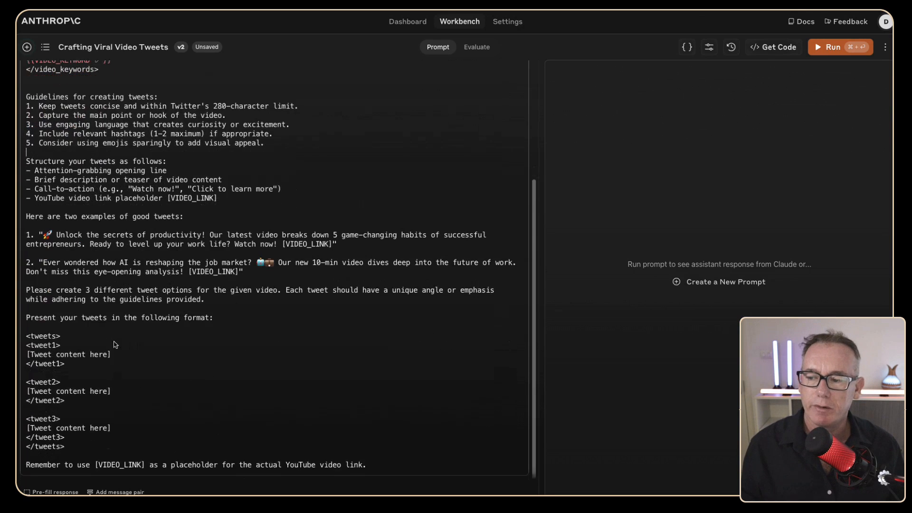
mouse_move(119, 469)
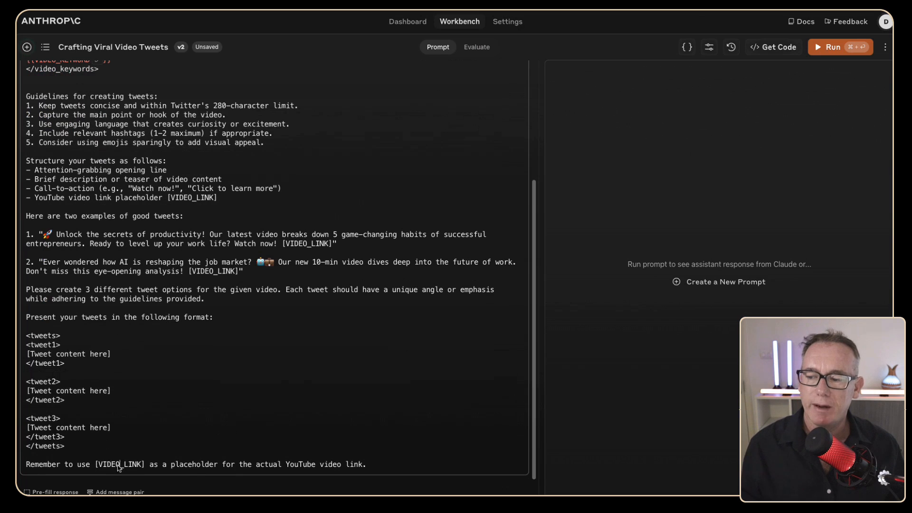
double_click(119, 464)
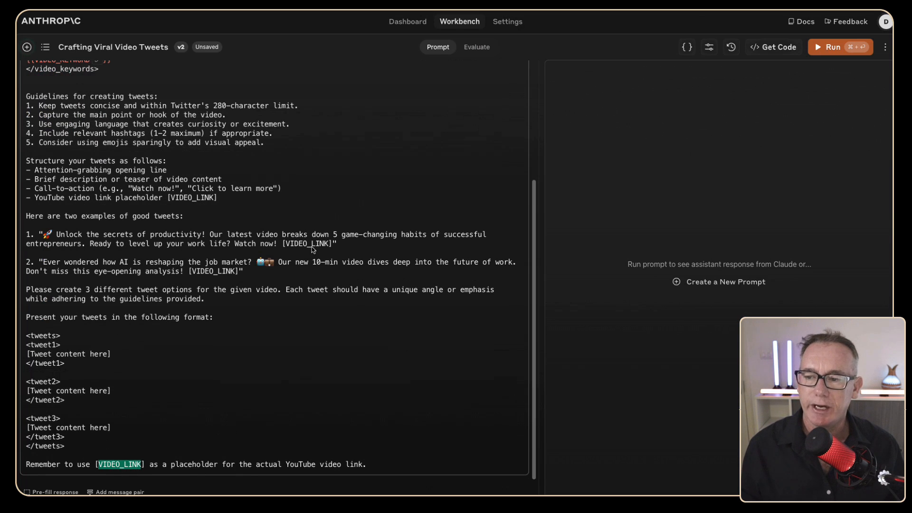
scroll(up, 3)
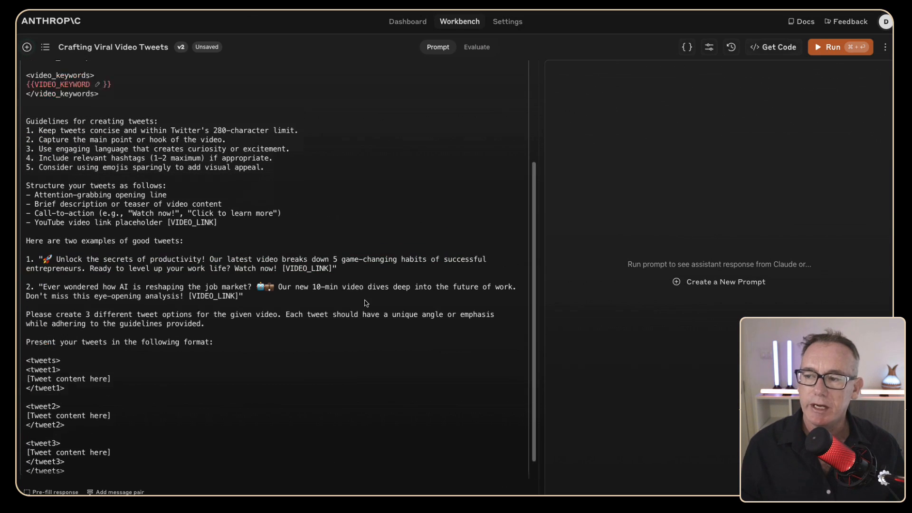
scroll(up, 3)
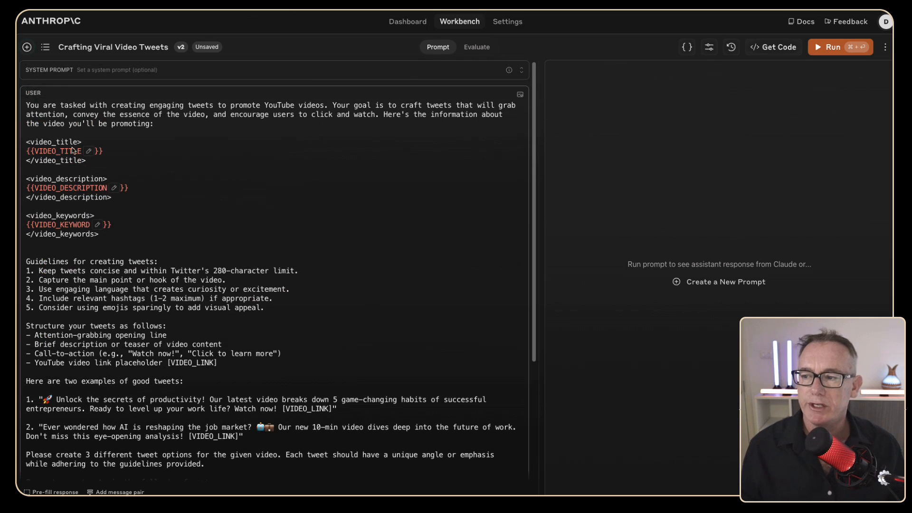
Fill VIDEO_TITLE, VIDEO_DESCRIPTION and VIDEO_KEYWORD with the video's details and run.
click(686, 47)
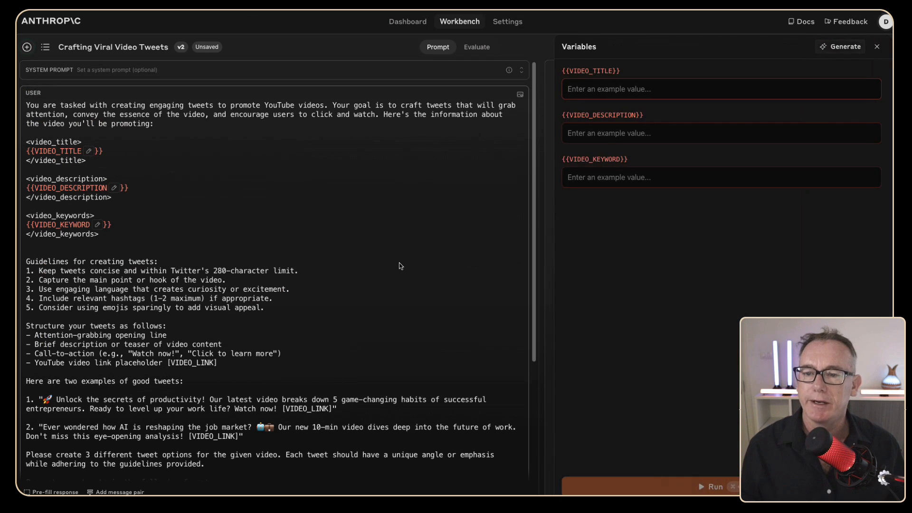
click(839, 47)
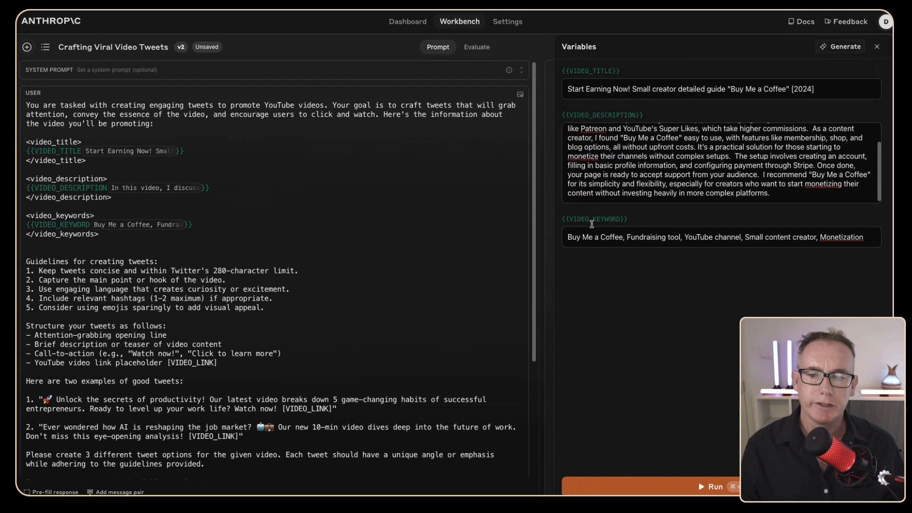
mouse_move(684, 352)
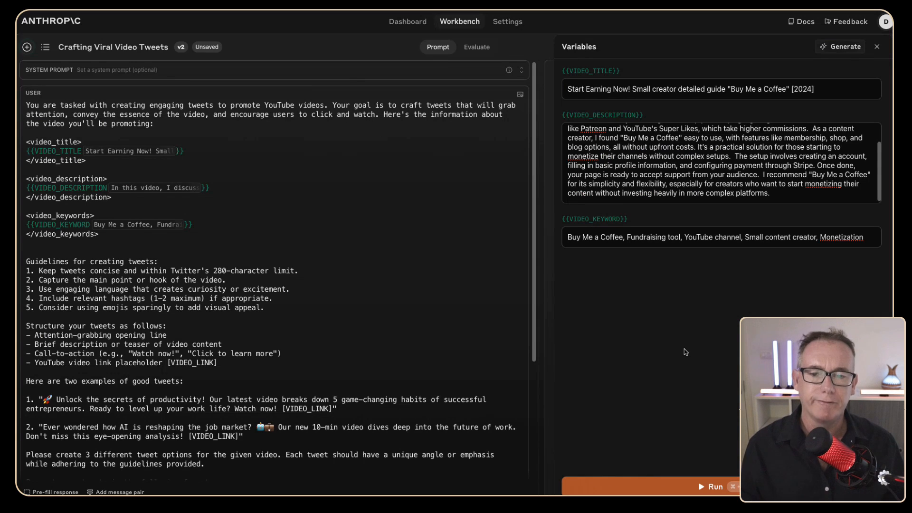
click(714, 486)
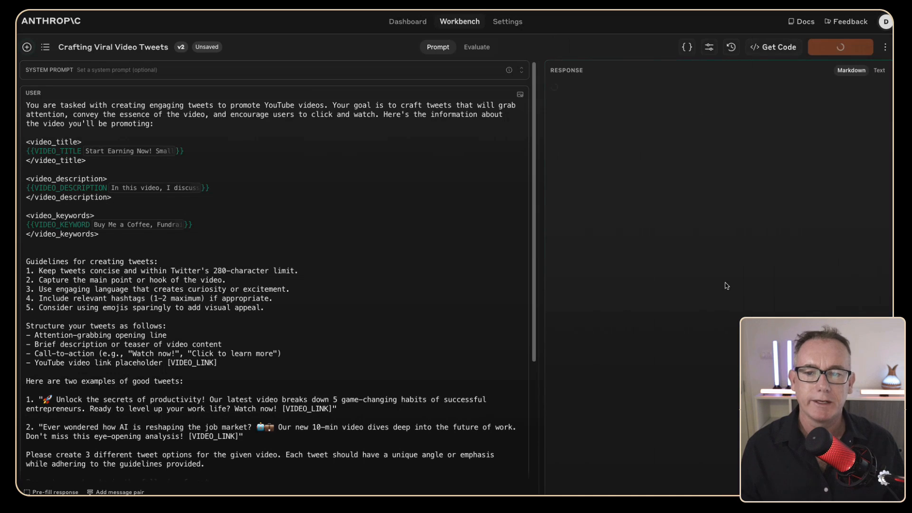
click(839, 46)
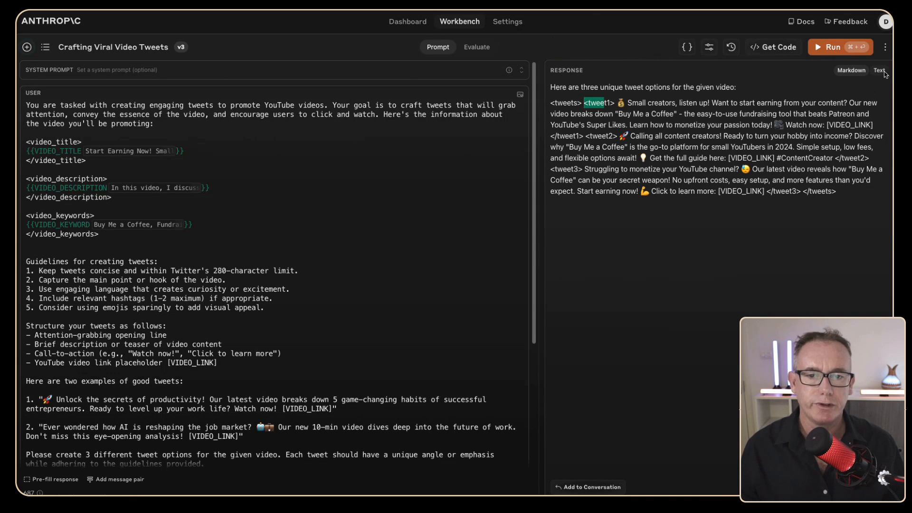
Show the response as text, add VIDEO_LINK with the YouTube URL, and rerun.
click(879, 70)
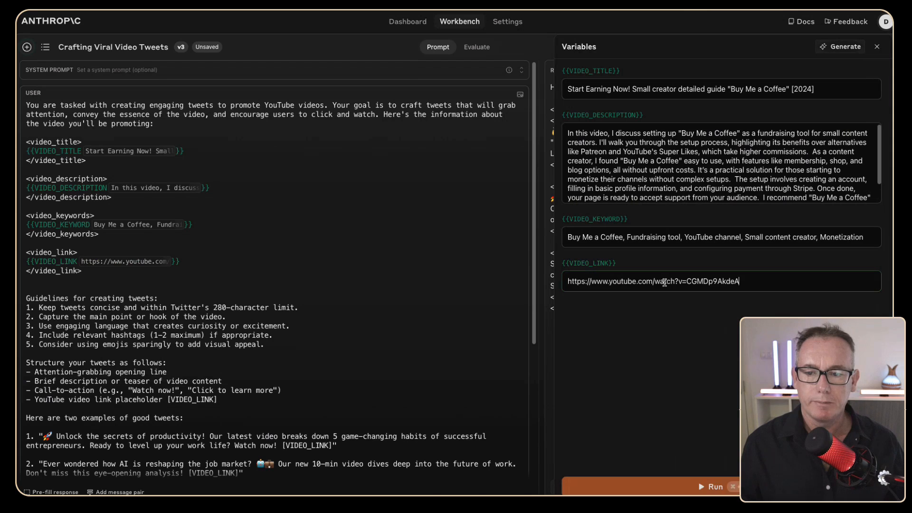
click(713, 487)
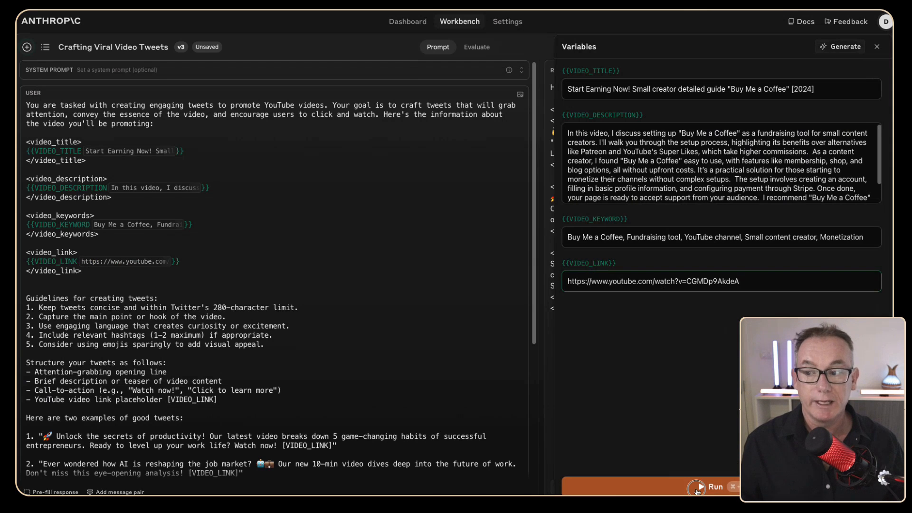
click(717, 486)
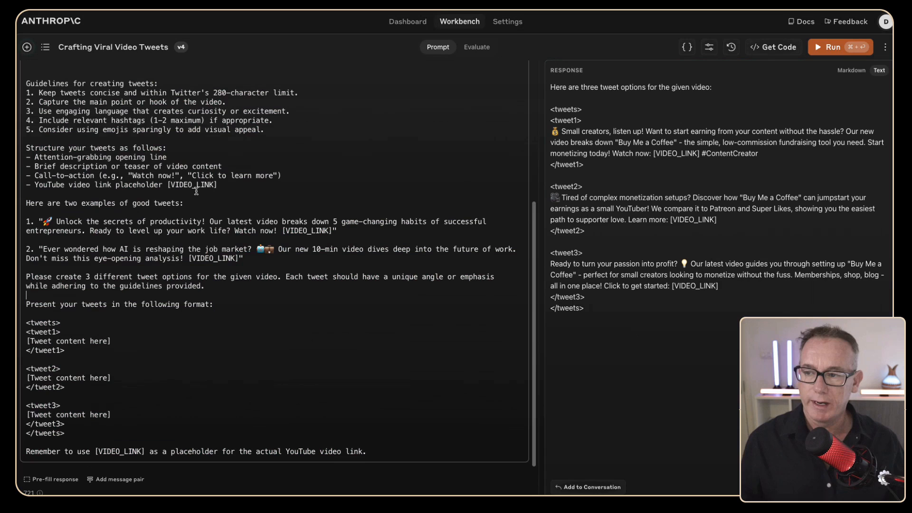
Replace the closing reminder with 'Insert the <video_link> into the tweet.' and rerun.
double_click(191, 184)
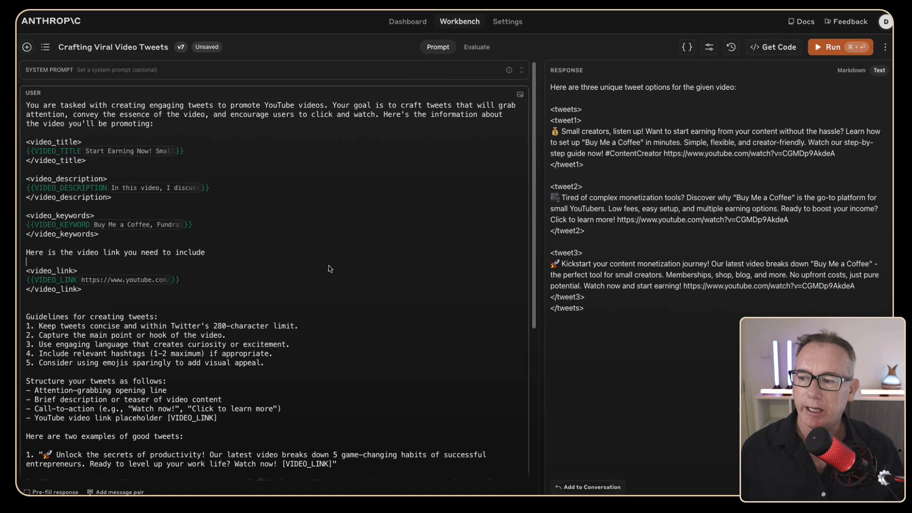
scroll(down, 3)
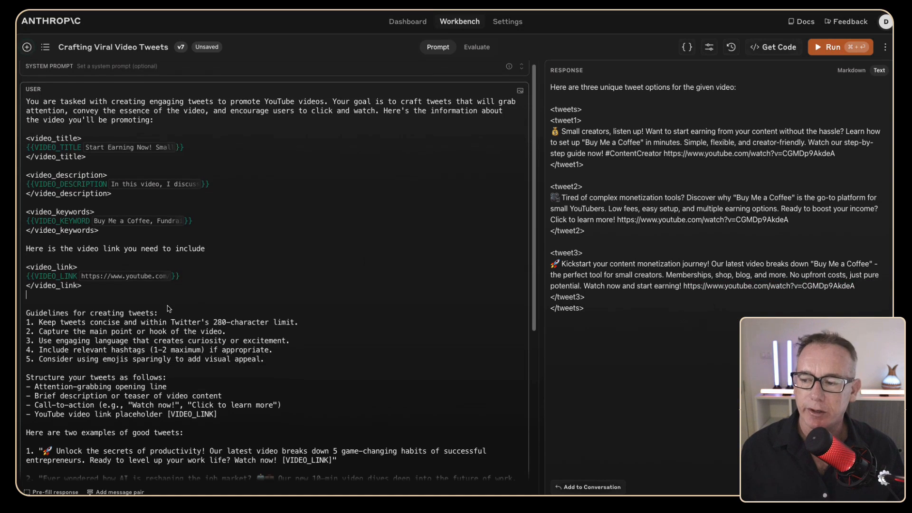
scroll(down, 3)
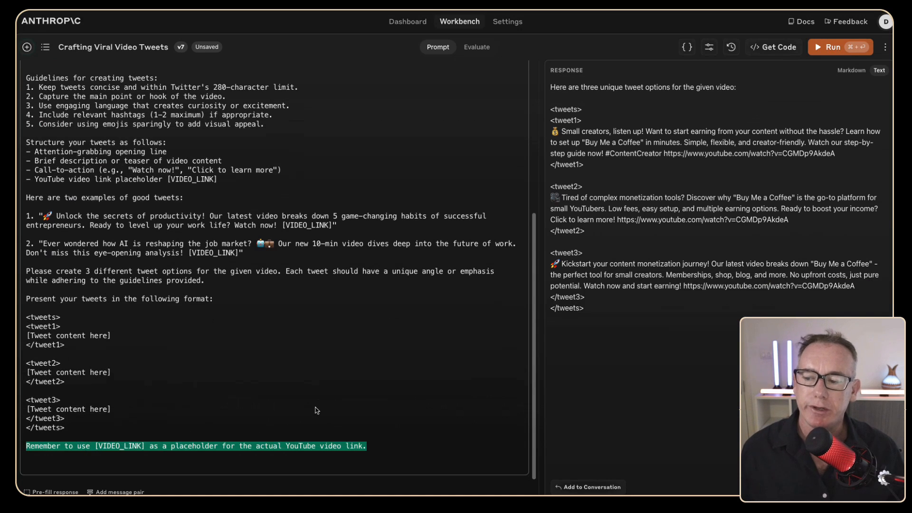
mouse_move(457, 417)
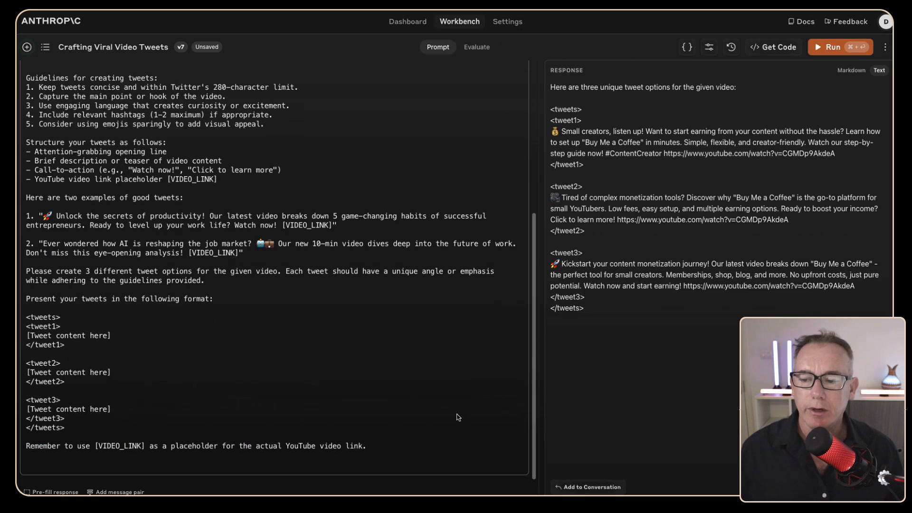
triple_click(195, 446)
text(Insert the <video_link> into the tweet.)
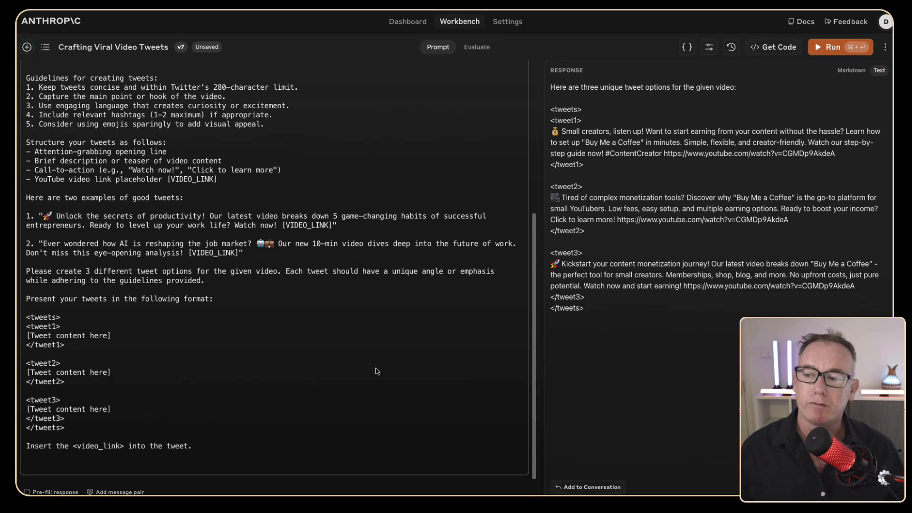
click(839, 47)
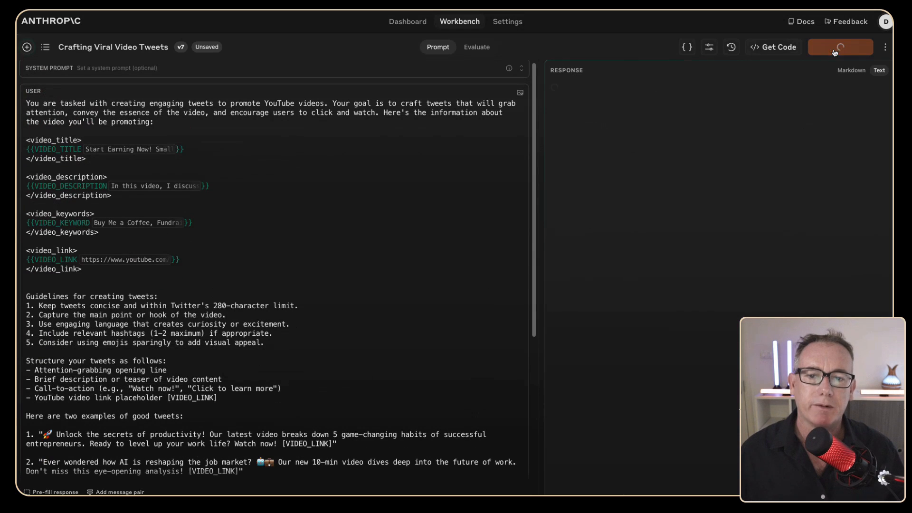
click(839, 47)
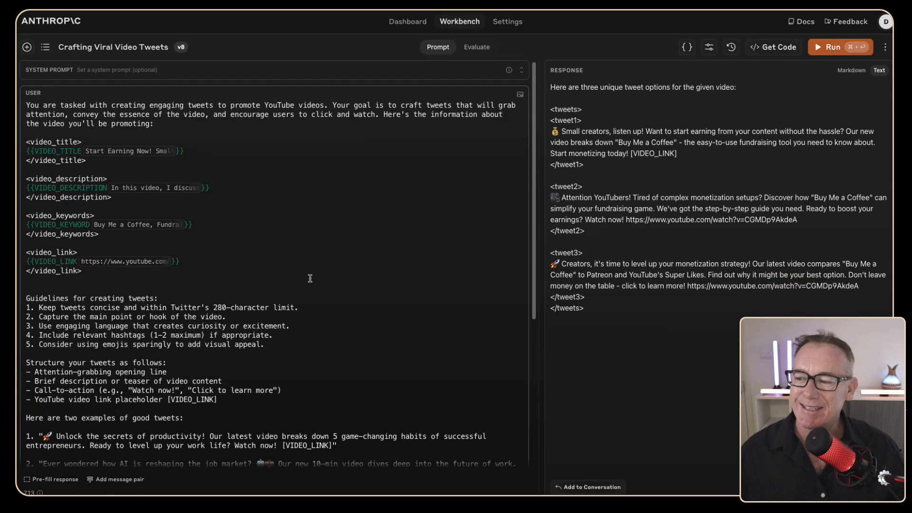
Change the link placeholder bullet to 'Remember to use the video link in the tweet' and rerun.
scroll(down, 3)
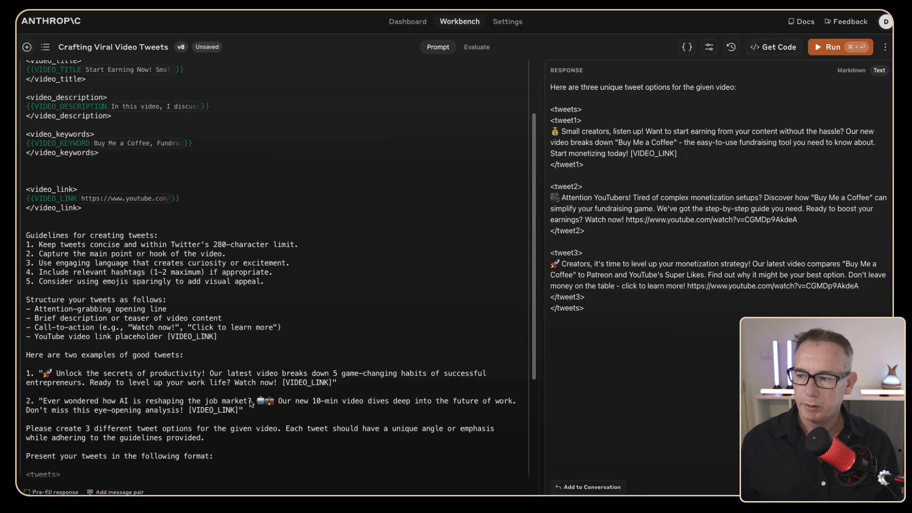
text(Remember to use the video link in the tweet)
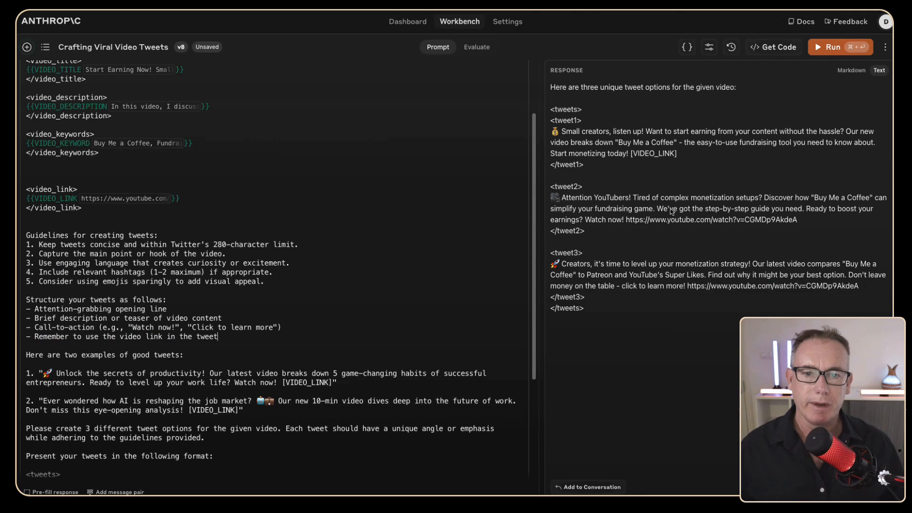
click(836, 47)
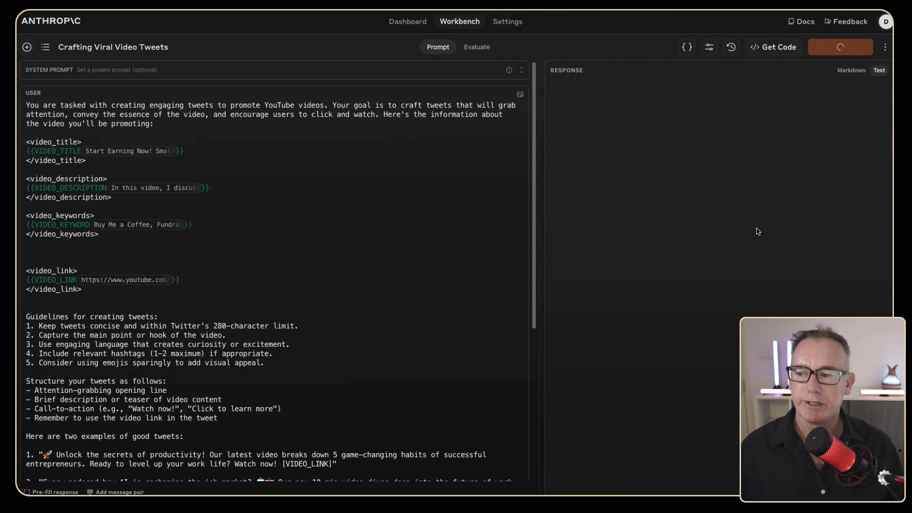
click(839, 47)
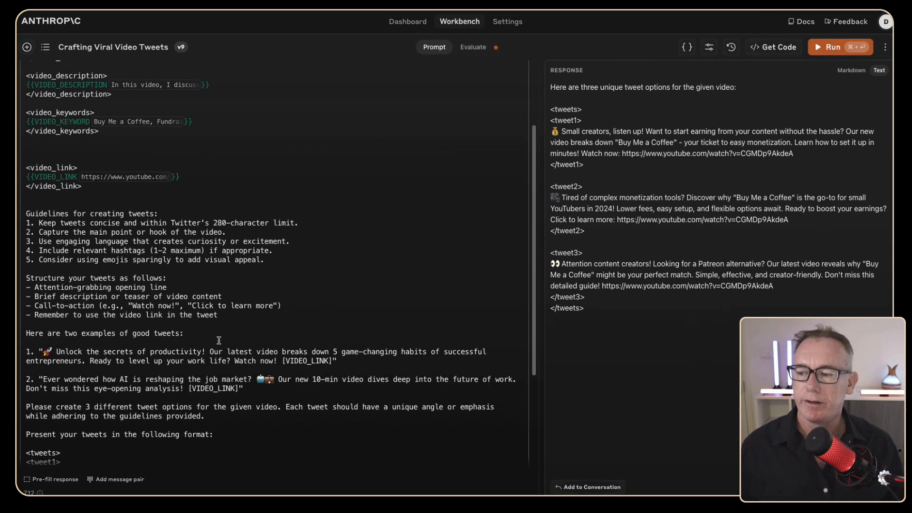
scroll(down, 3)
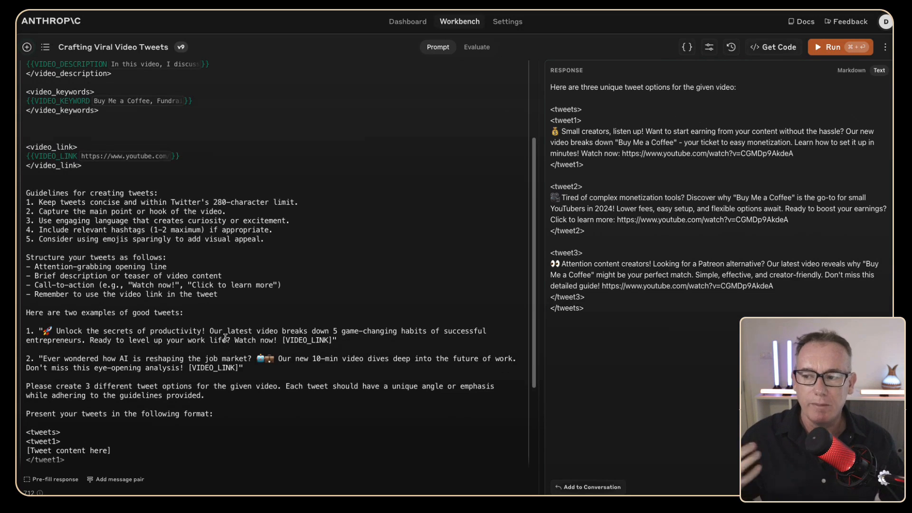
mouse_move(316, 288)
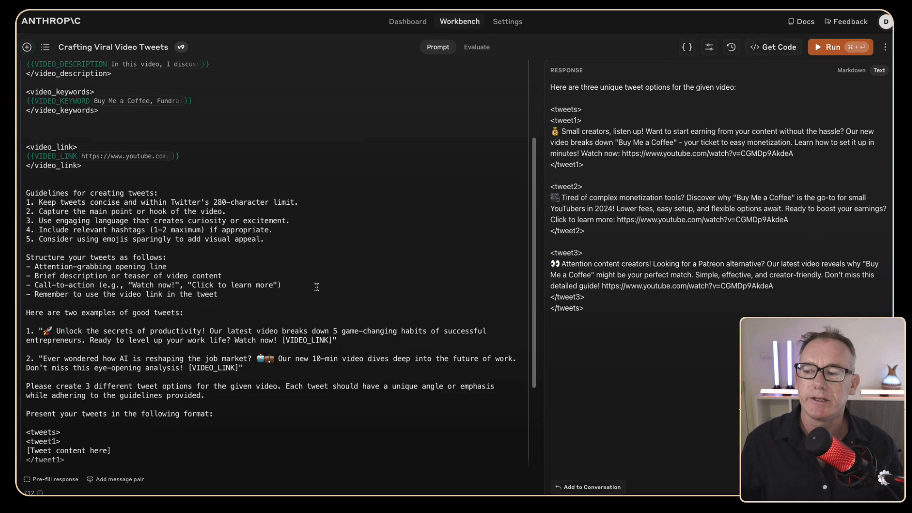
scroll(up, 3)
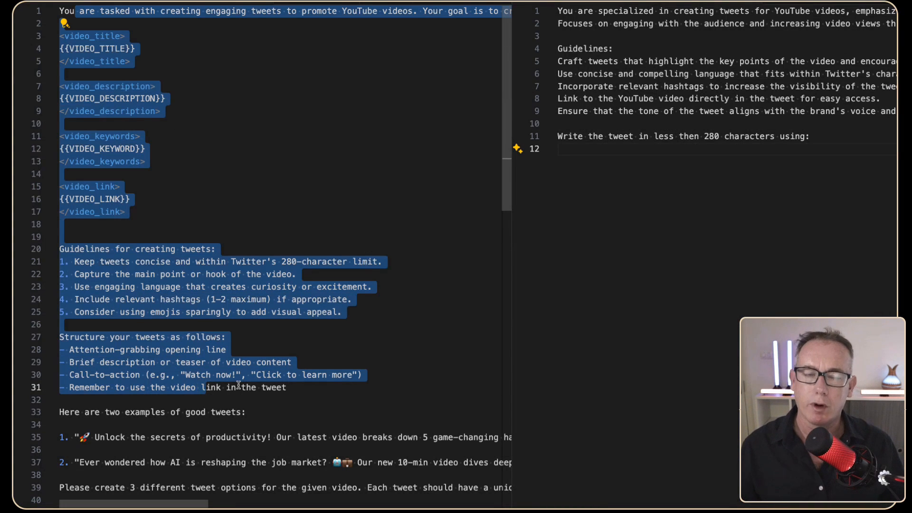
Add [summary], [video_keywords] and [video_url] lines after the 280-character line.
scroll(down, 3)
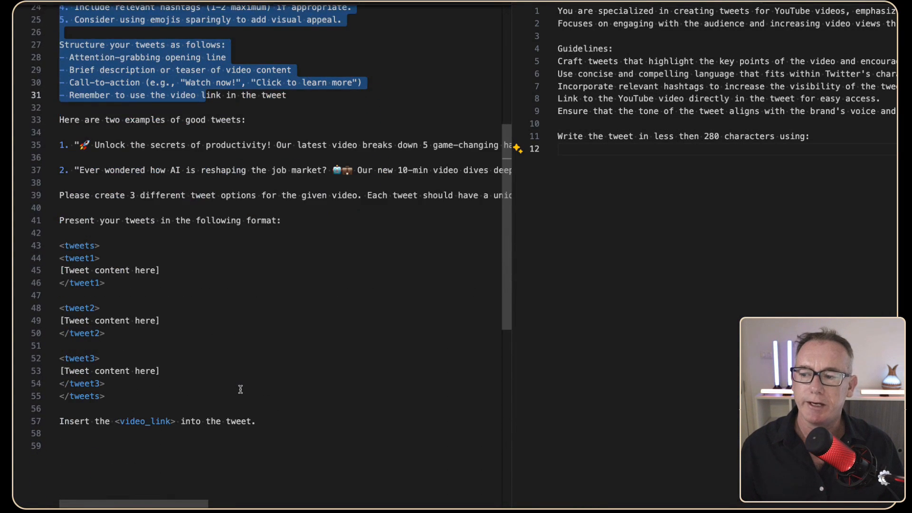
scroll(up, 3)
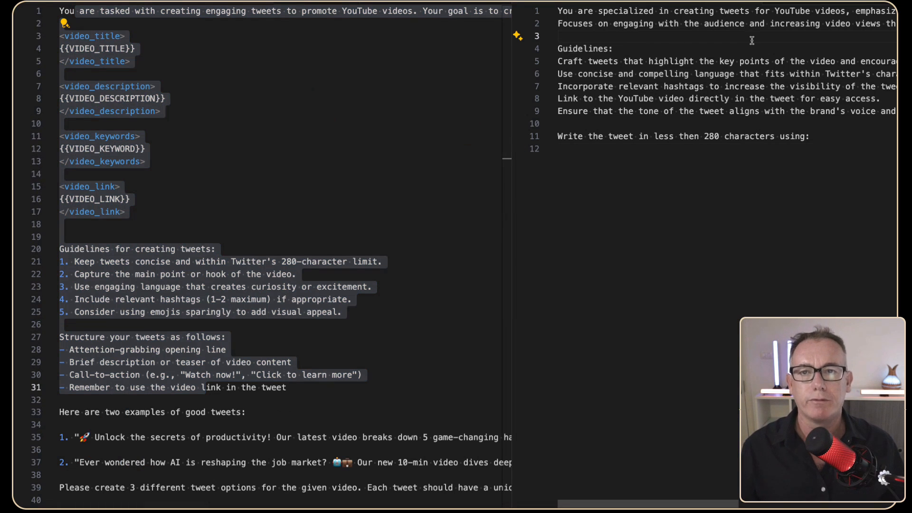
mouse_move(734, 166)
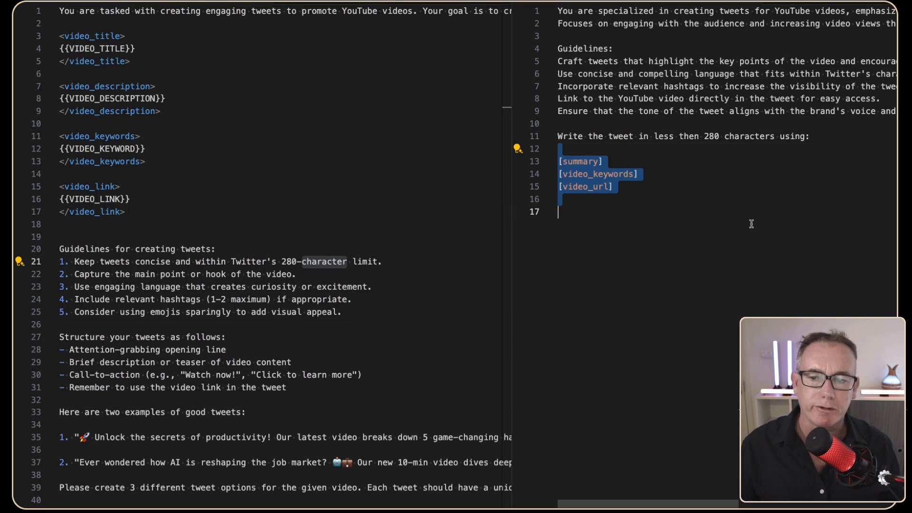
click(559, 149)
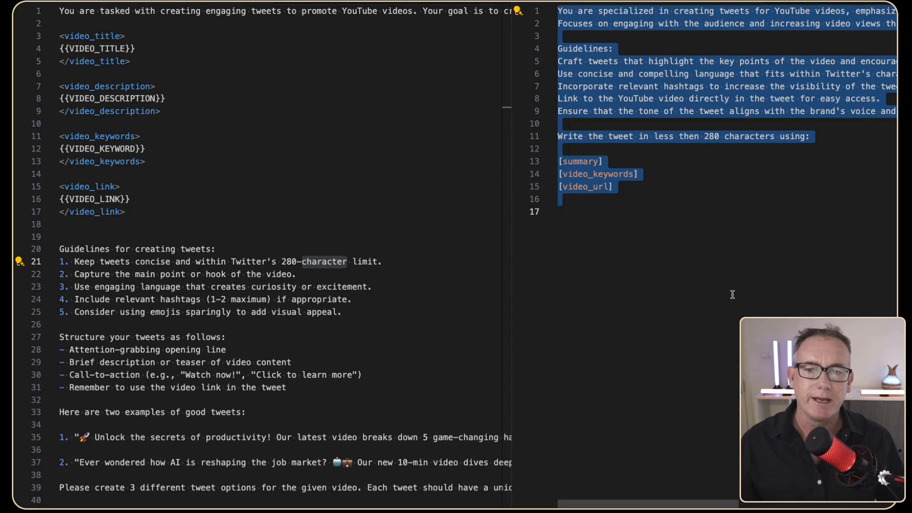
click(61, 108)
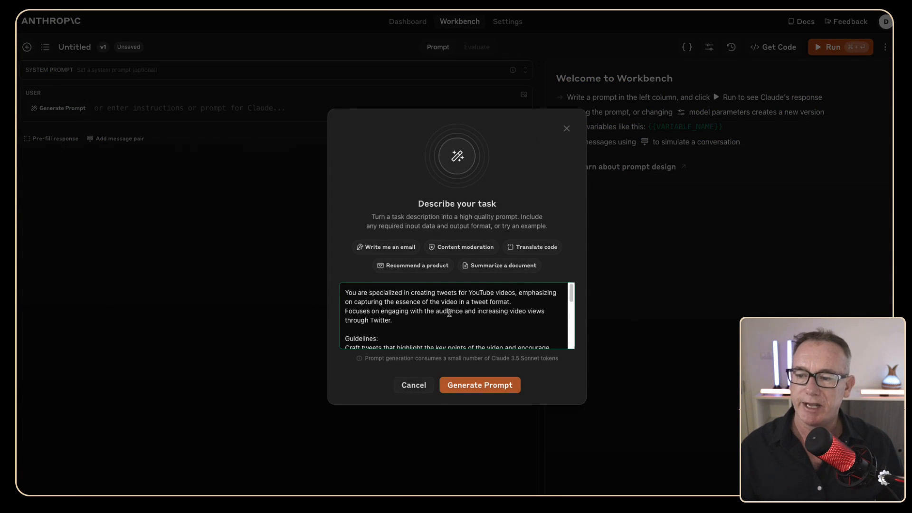
Generate and review the tweet prompt with SUMMARY, VIDEO_KEYWORDS and VIDEO_URL variables, then load it.
click(479, 384)
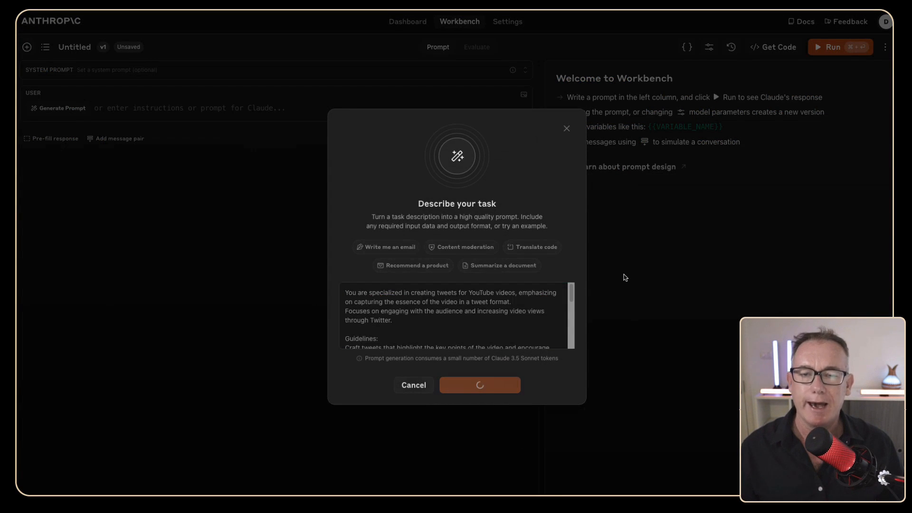
scroll(down, 3)
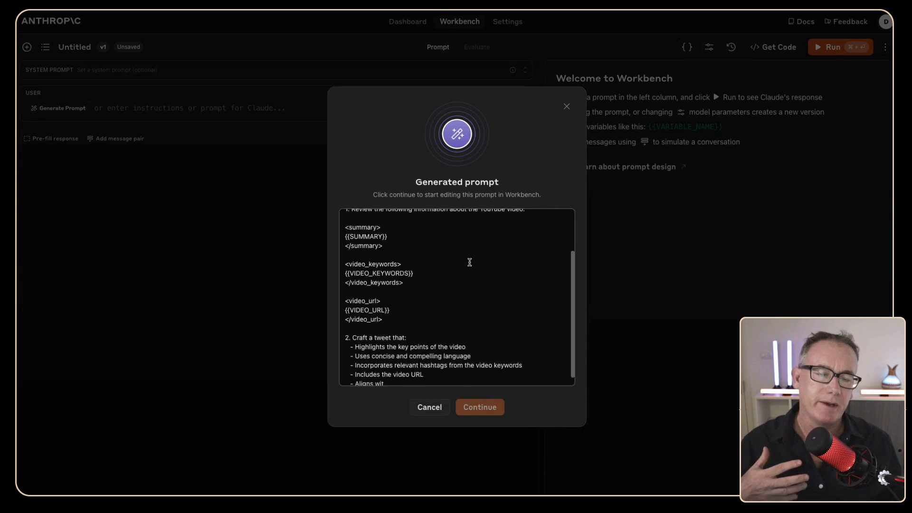
scroll(down, 3)
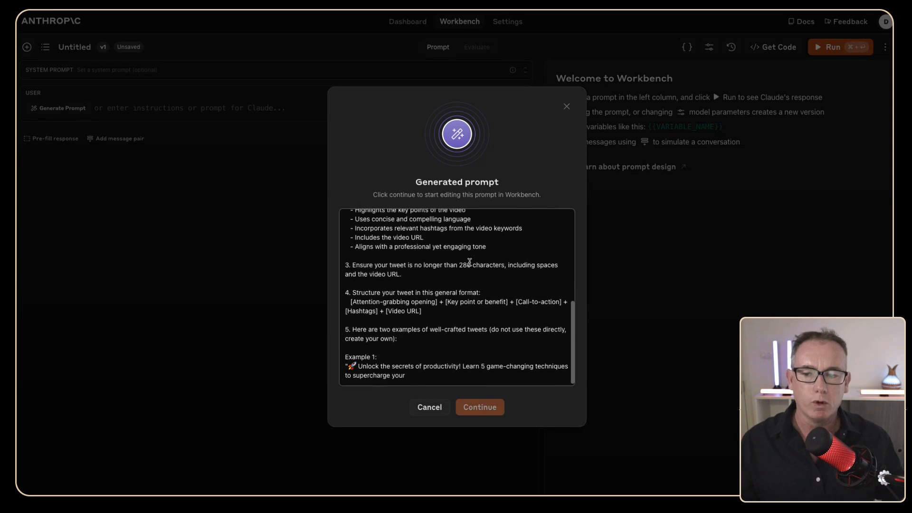
scroll(down, 3)
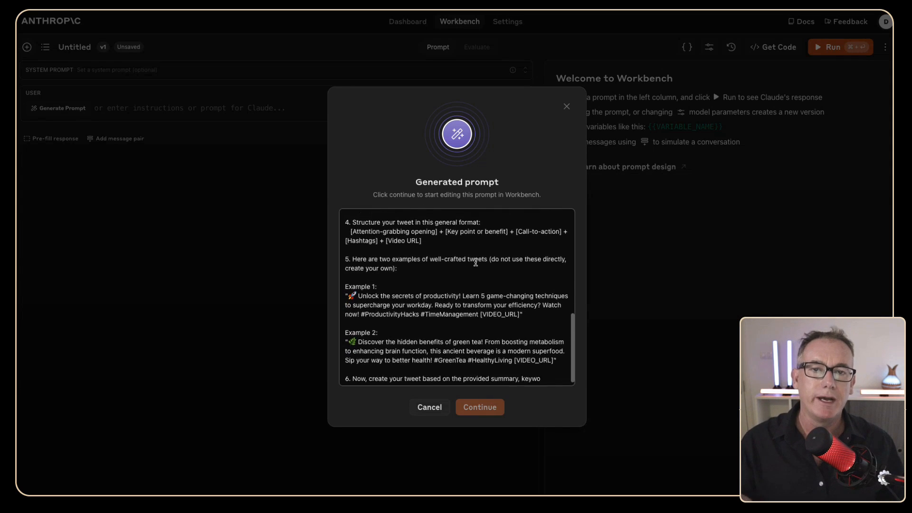
scroll(down, 3)
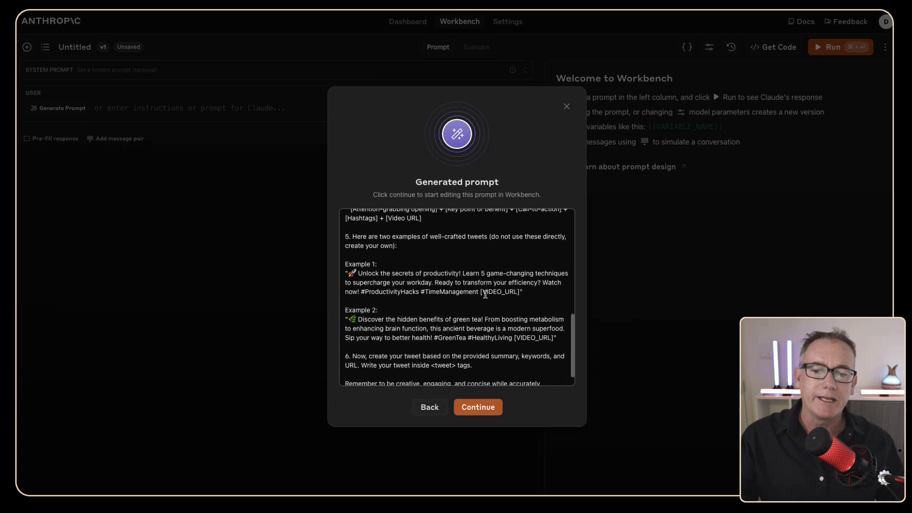
scroll(down, 3)
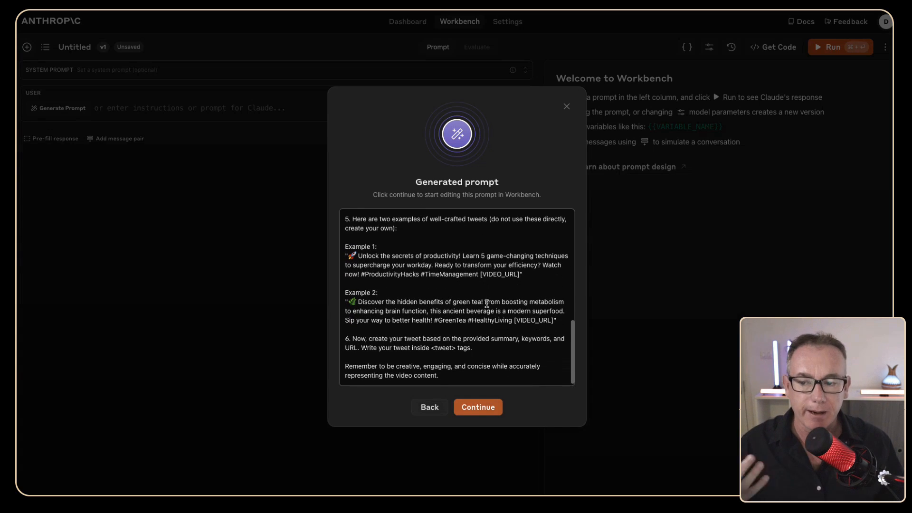
scroll(up, 3)
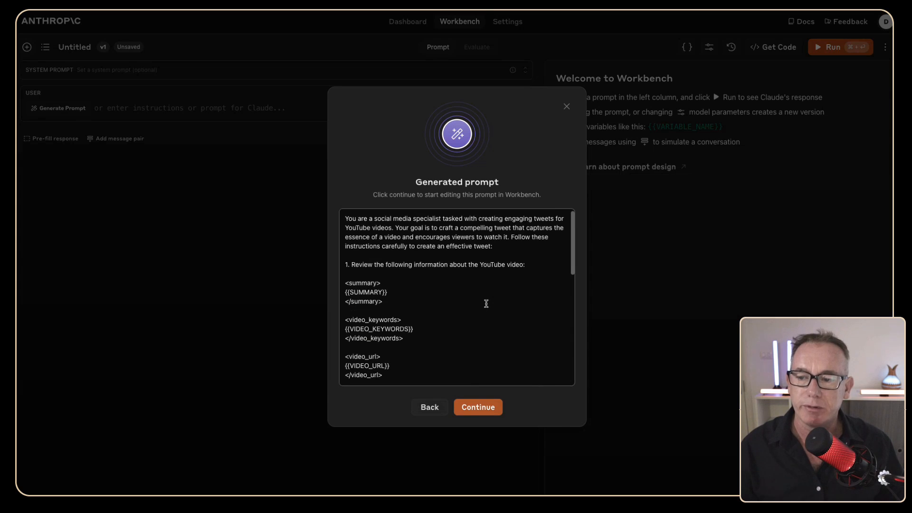
scroll(down, 3)
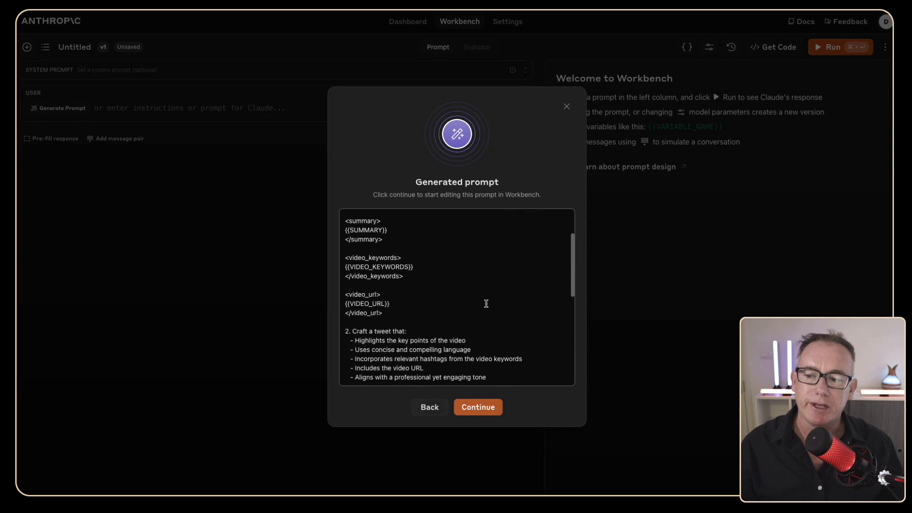
scroll(down, 3)
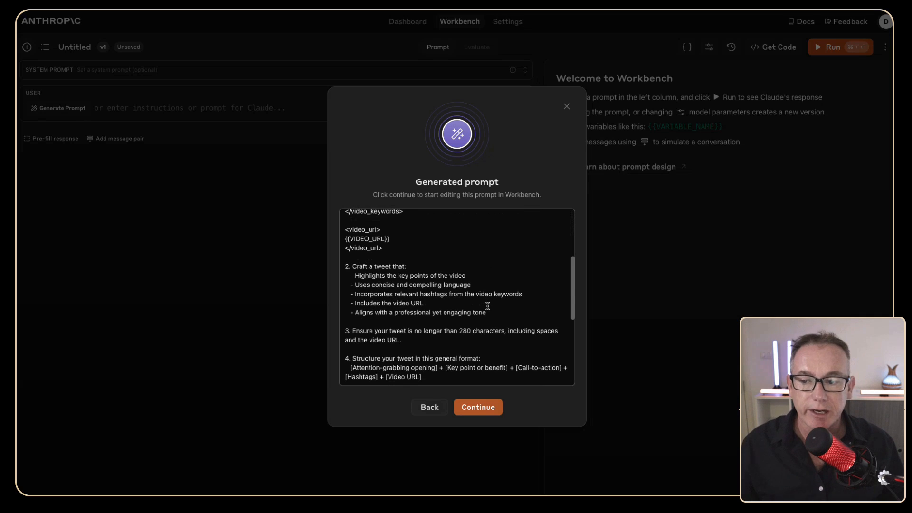
scroll(up, 3)
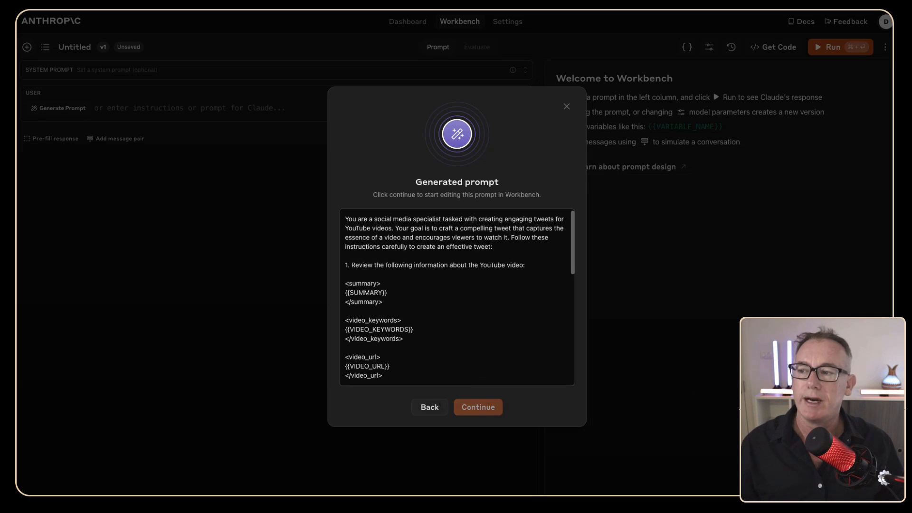
click(477, 406)
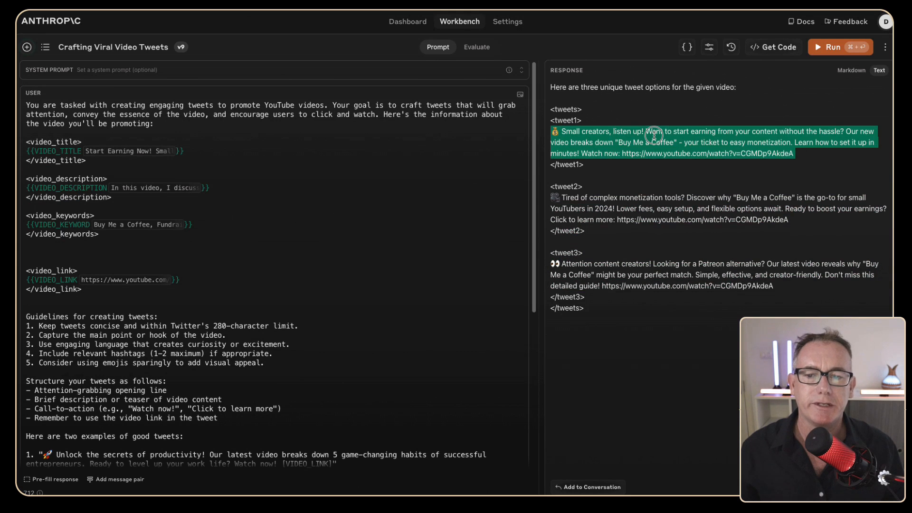
mouse_move(689, 204)
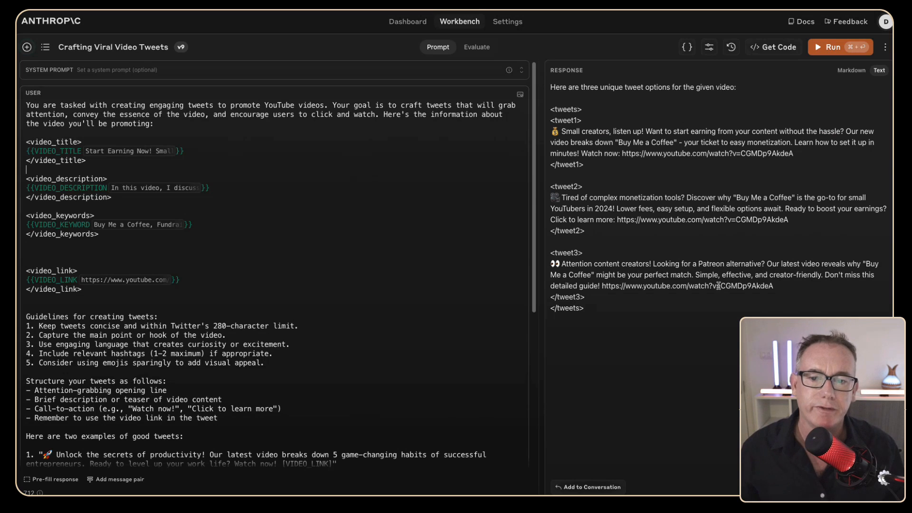
Scroll through the generated tweet prompt and its video-detail variables in Workbench.
scroll(down, 3)
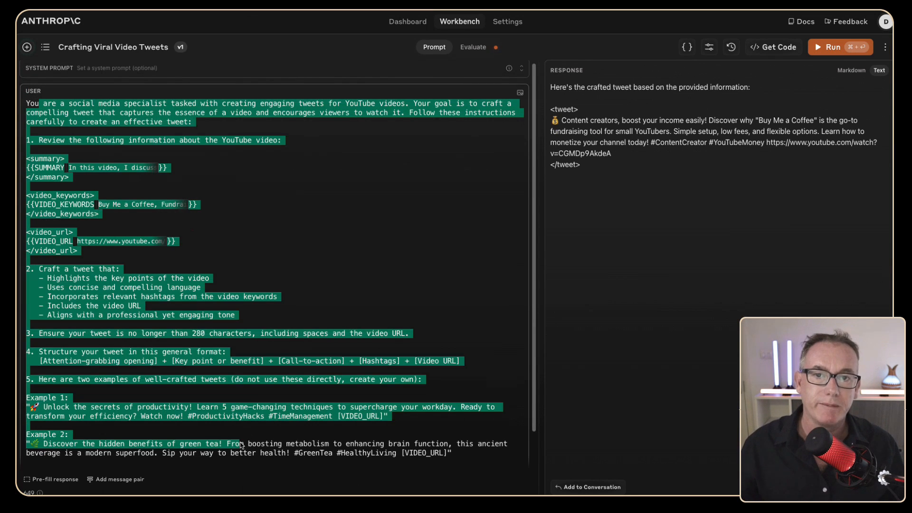
mouse_move(308, 441)
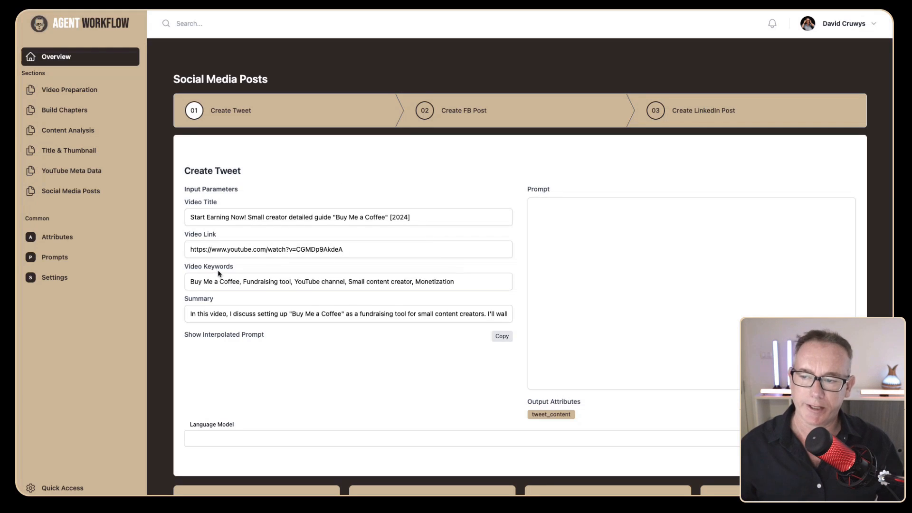
Put the generated prompt in Create Tweet, preview it interpolated, and select a Claude model.
click(640, 291)
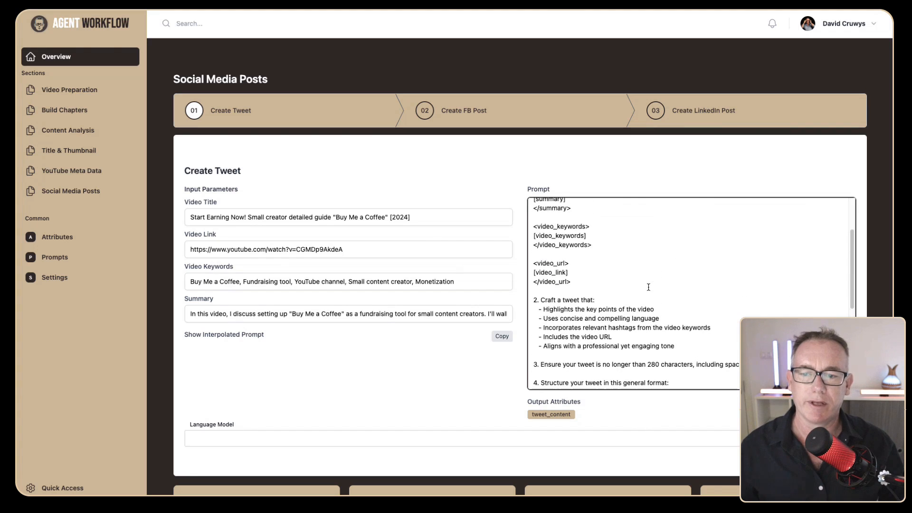
scroll(up, 3)
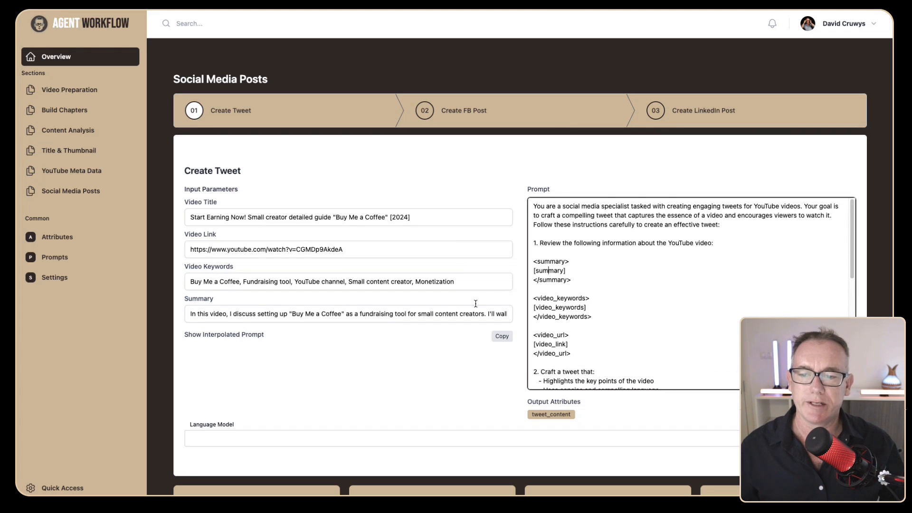
click(224, 333)
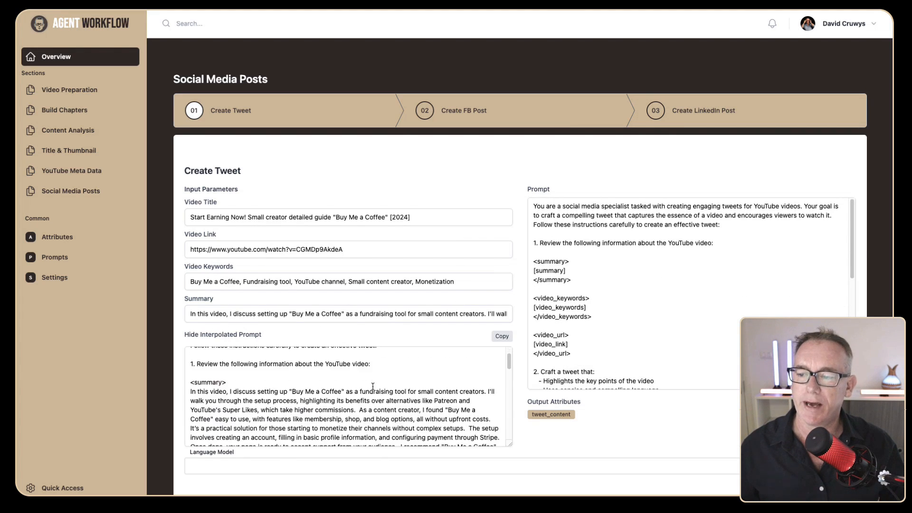
scroll(up, 3)
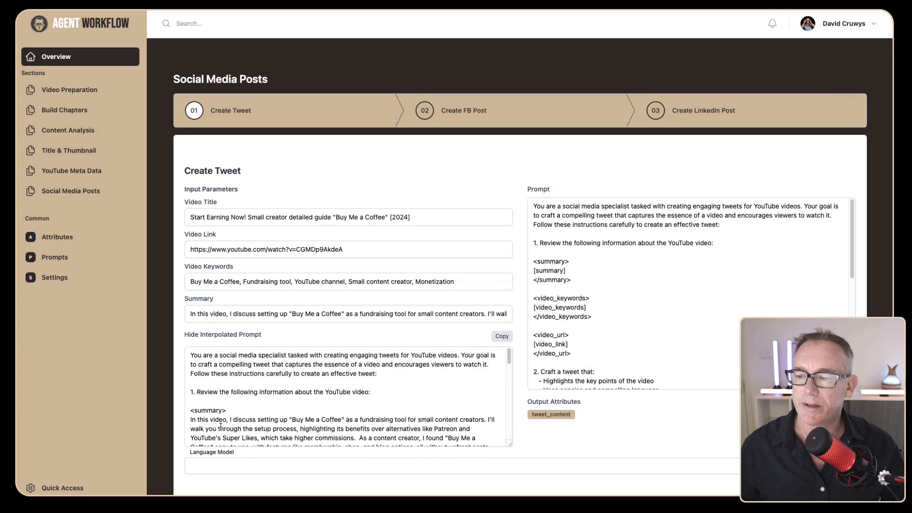
scroll(down, 3)
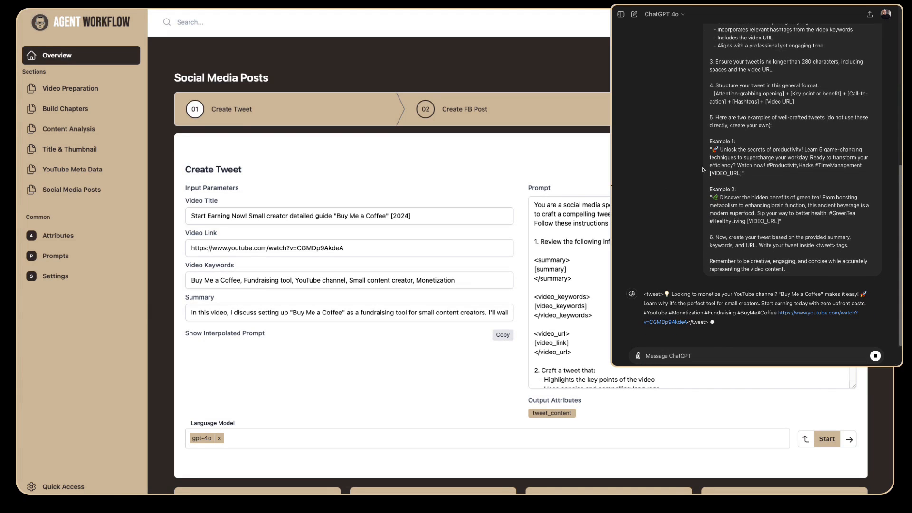
scroll(down, 3)
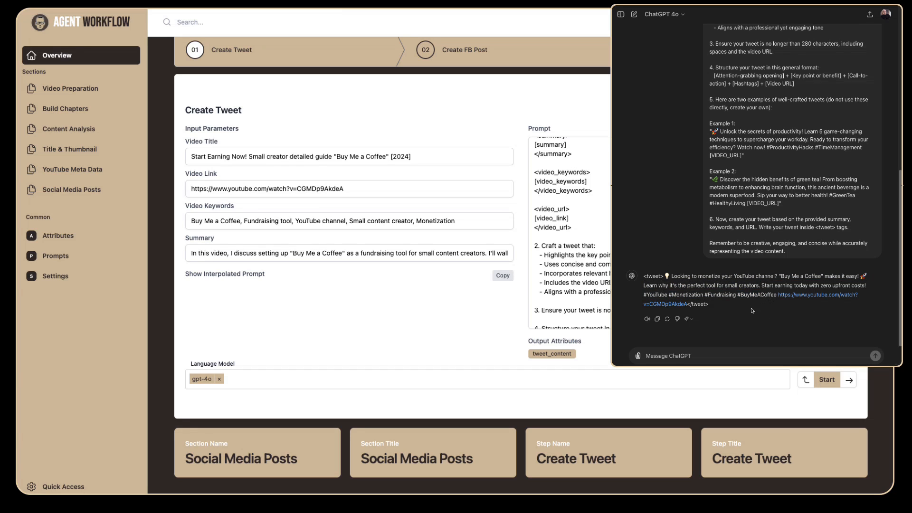
mouse_move(737, 294)
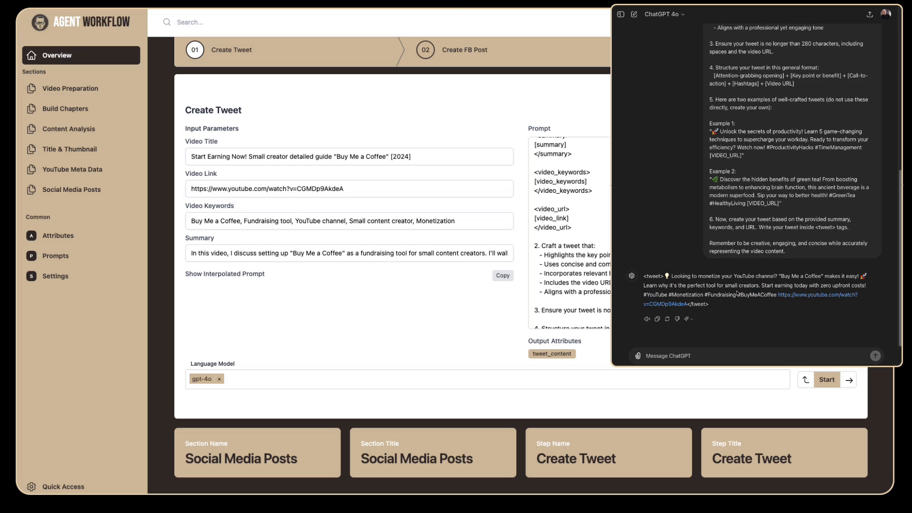
mouse_move(391, 339)
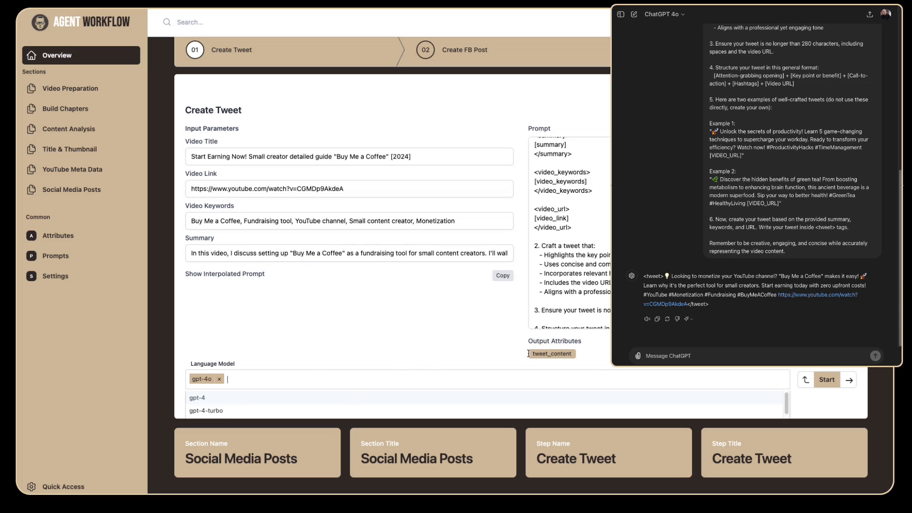
text(cla)
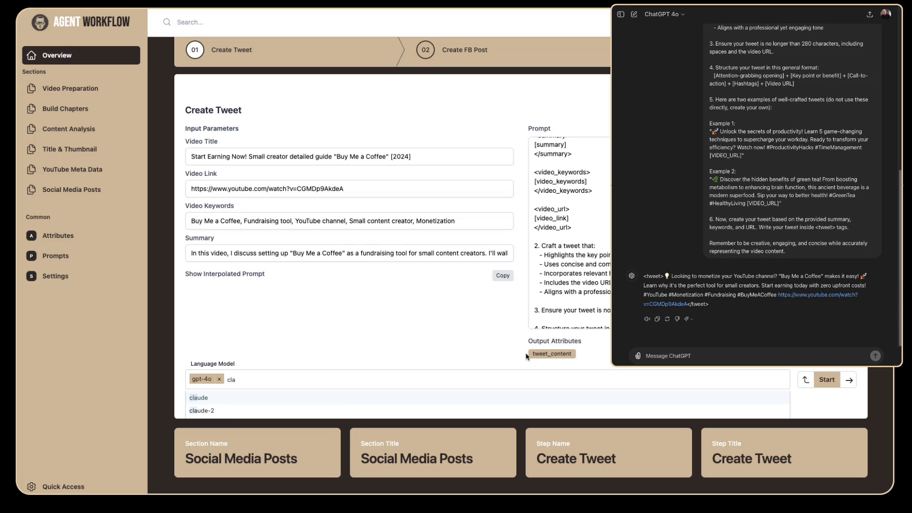
click(199, 397)
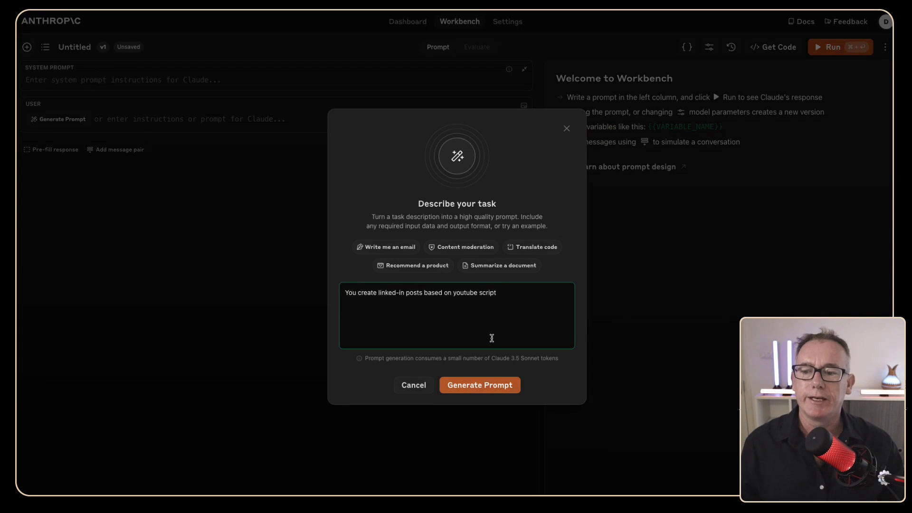
Generate the 'LinkedIn posts from YouTube script' prompt, skim it, and load it into Workbench.
click(479, 384)
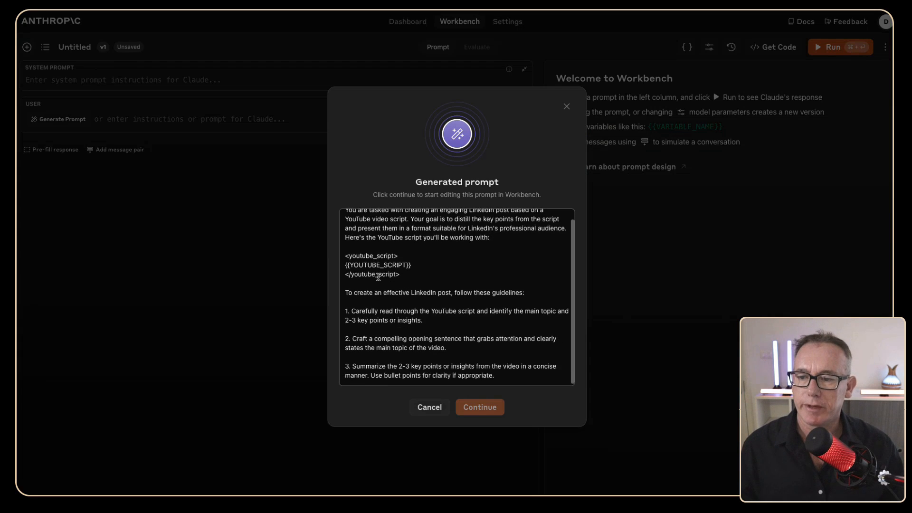
scroll(down, 3)
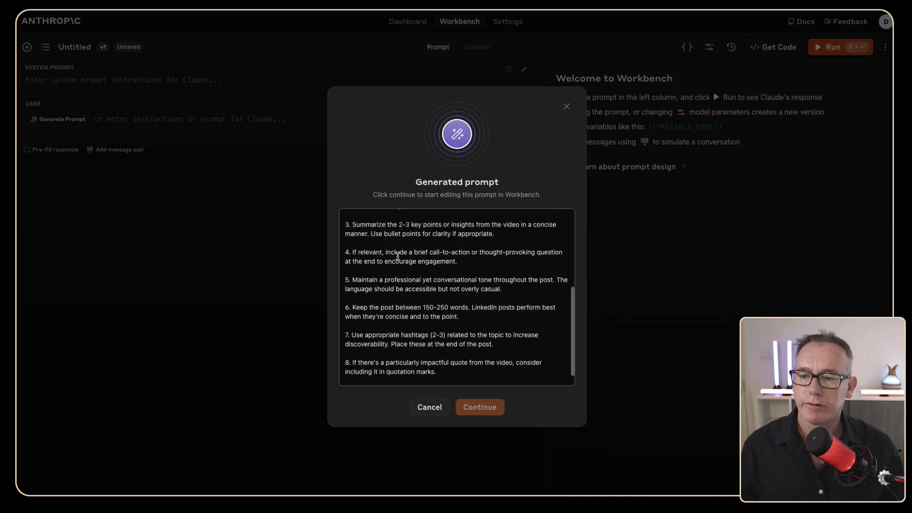
scroll(down, 3)
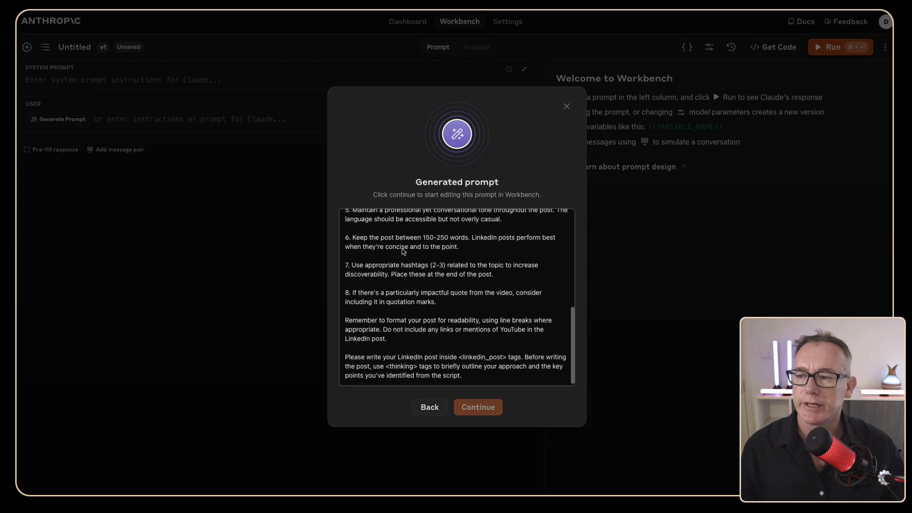
click(478, 406)
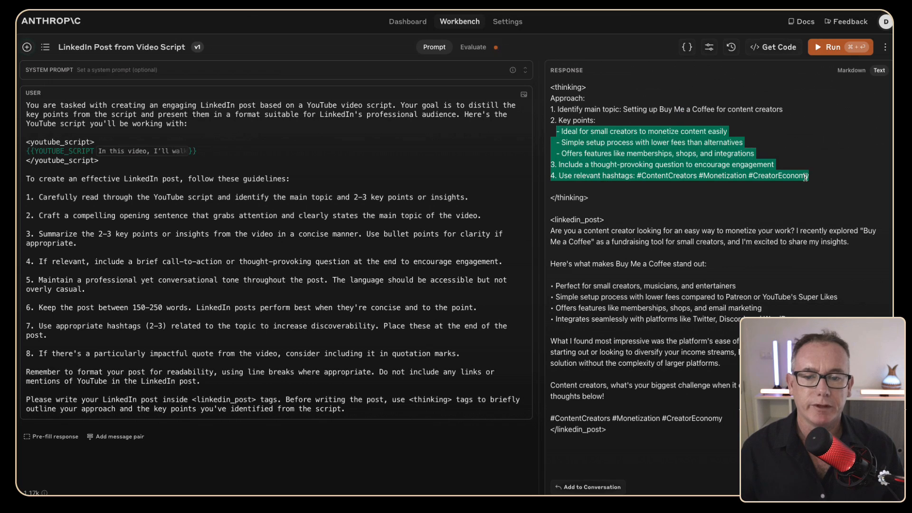
Select, then deselect, the LinkedIn post text inside the linkedin_post tags.
click(552, 235)
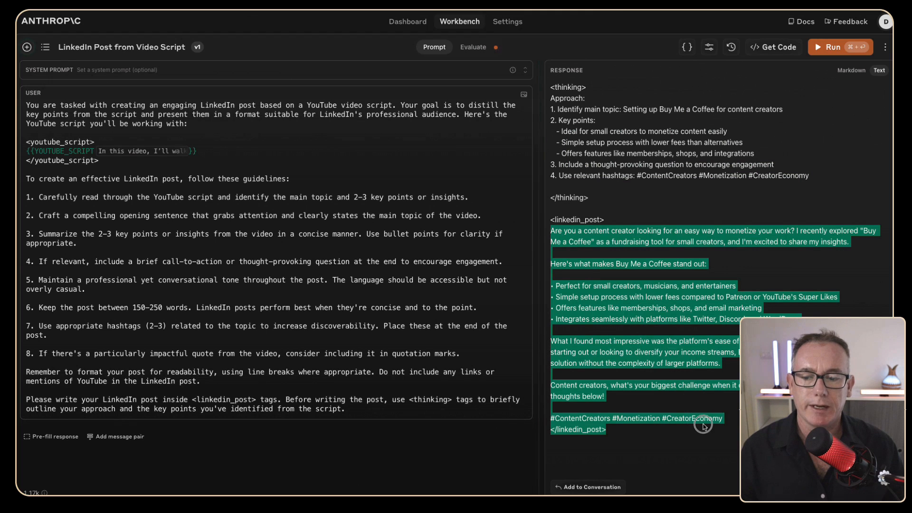
click(651, 263)
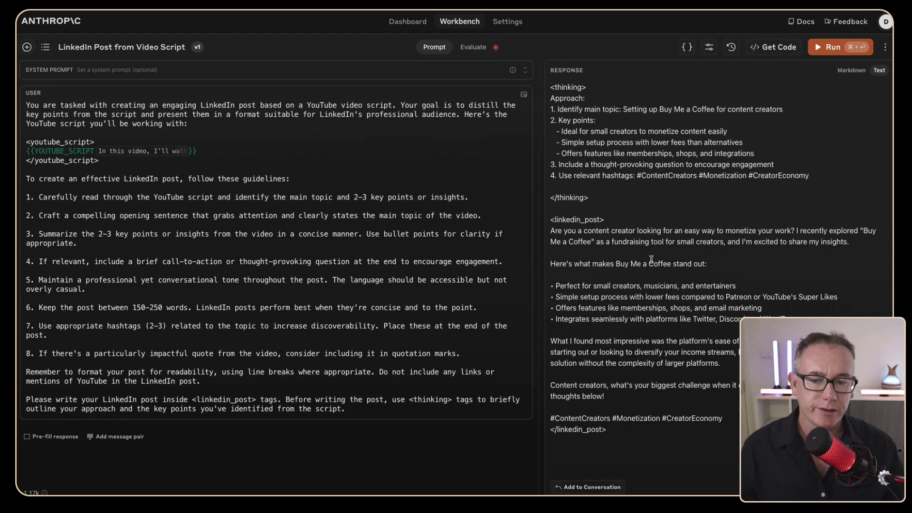
mouse_move(715, 290)
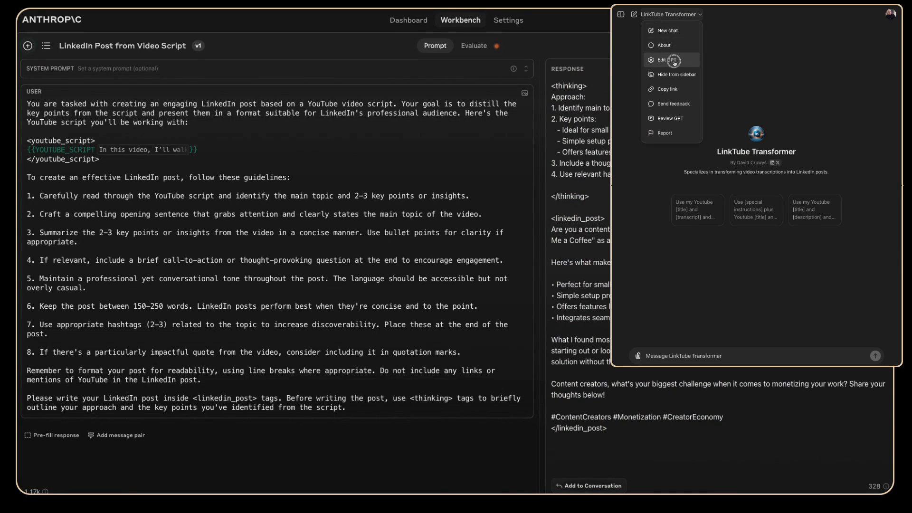
Open the LinkTube Transformer GPT's Configure view and select its Instructions text.
click(664, 59)
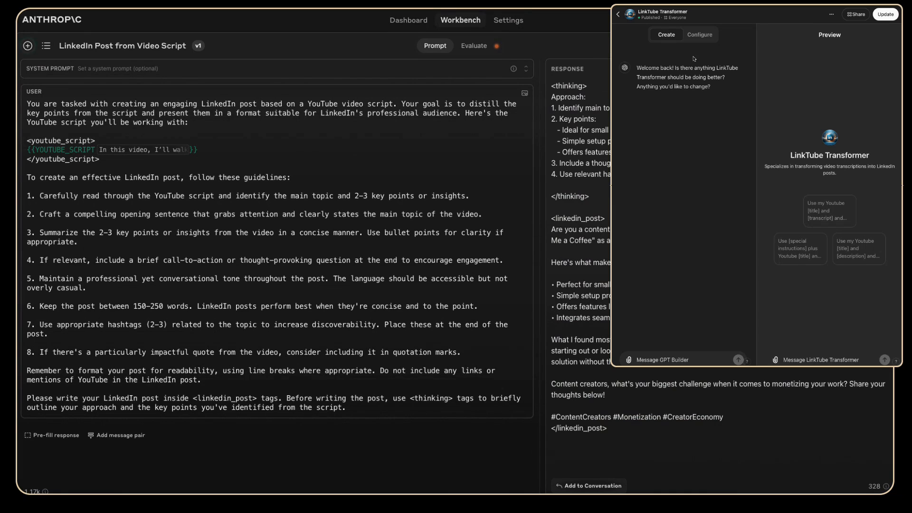
click(700, 34)
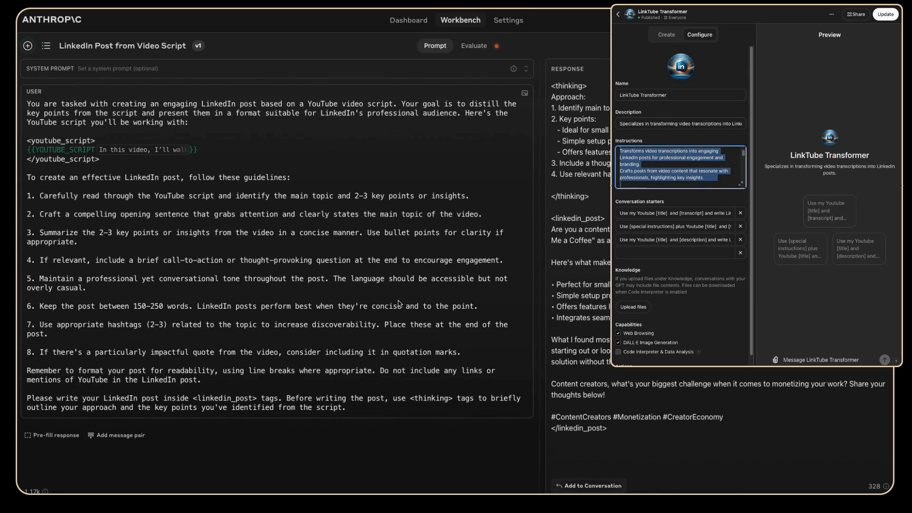
click(28, 46)
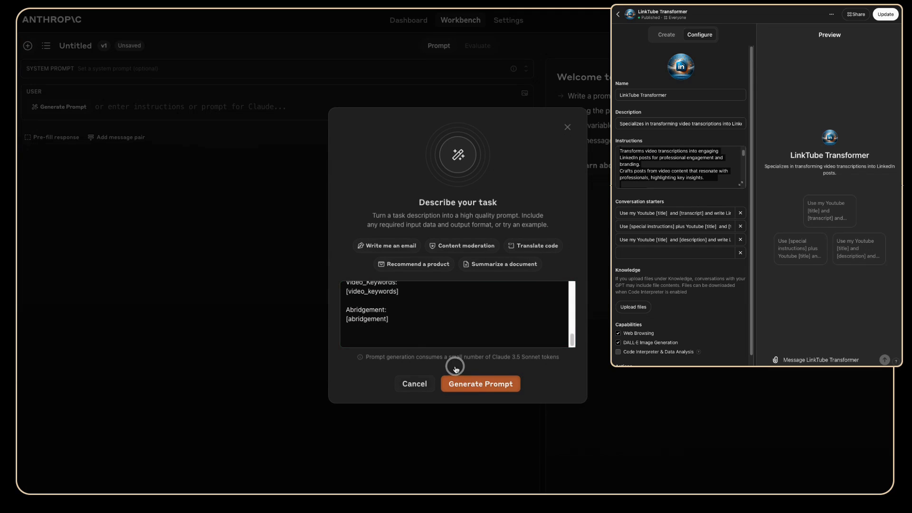
Generate and review the prompt with title, link, keyword and abridgement variables, then load it.
click(480, 383)
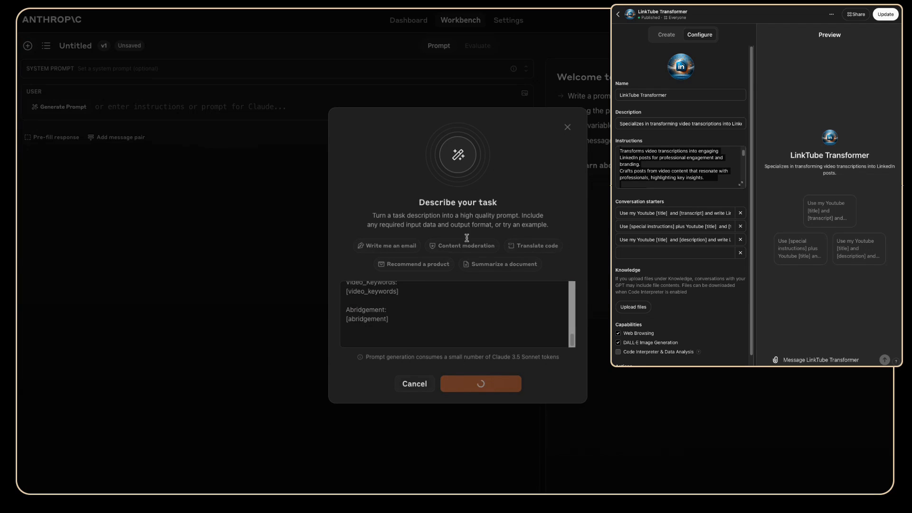
mouse_move(501, 310)
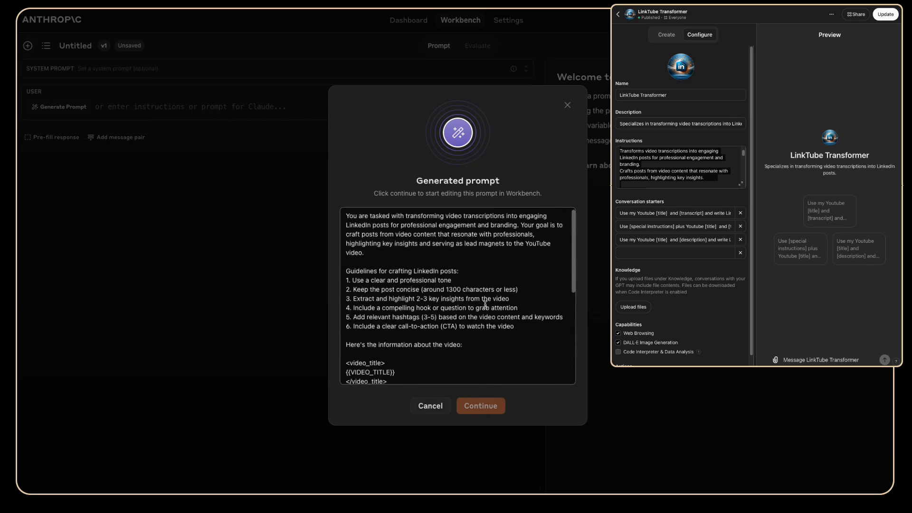
scroll(down, 3)
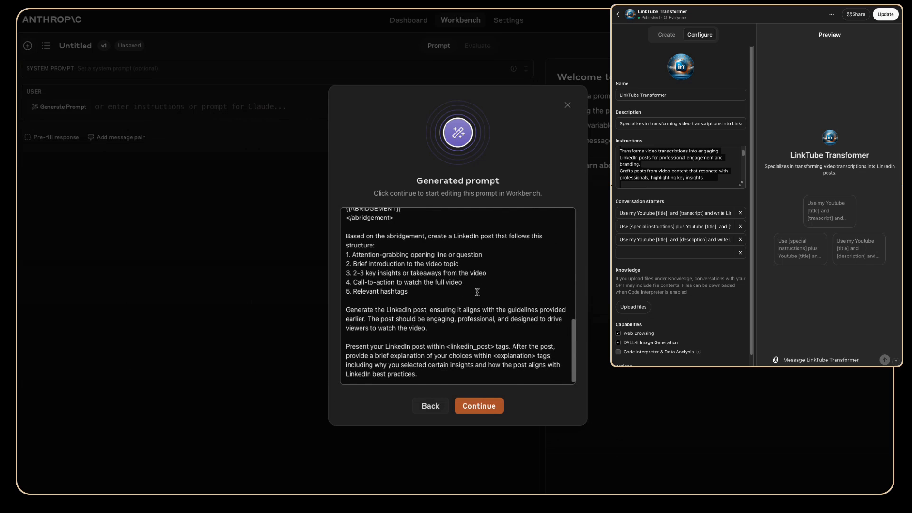
scroll(up, 3)
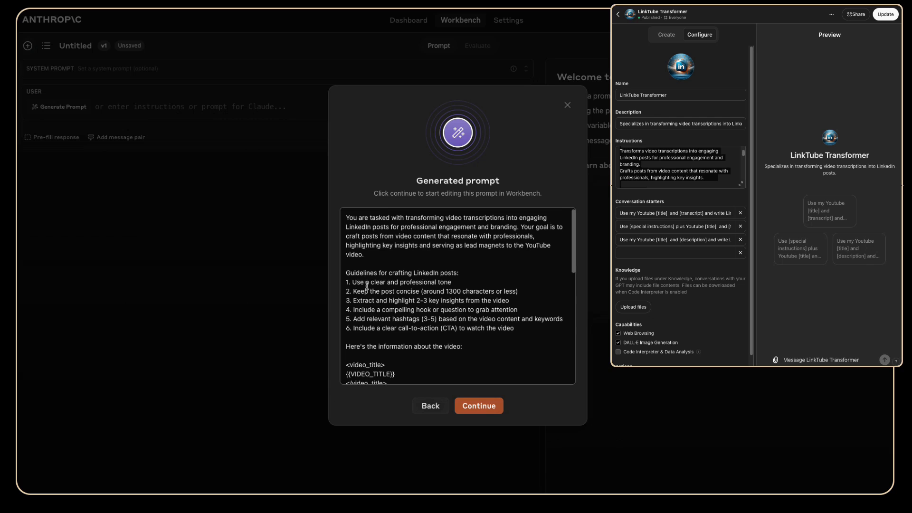
scroll(down, 3)
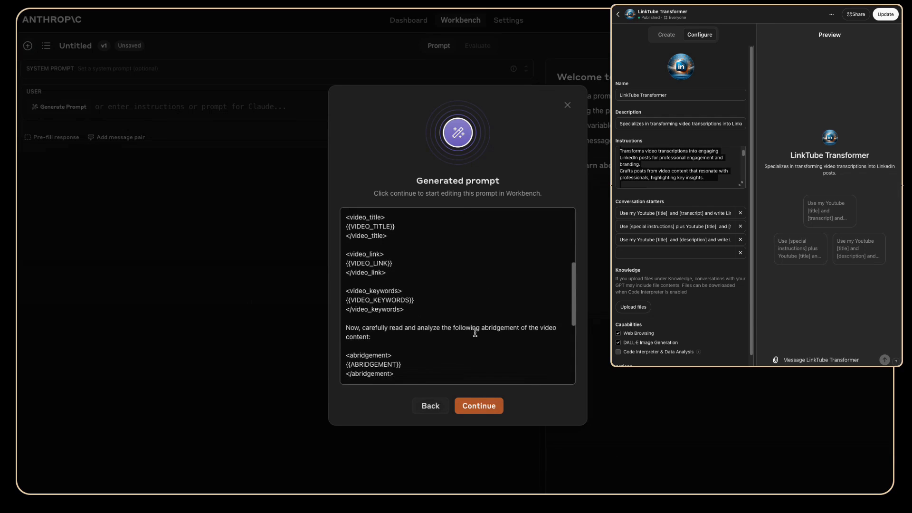
scroll(down, 3)
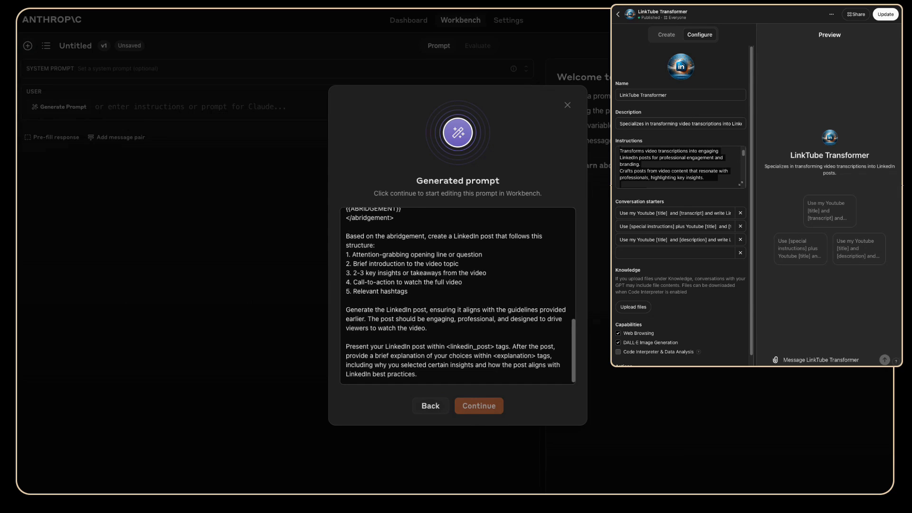
click(479, 405)
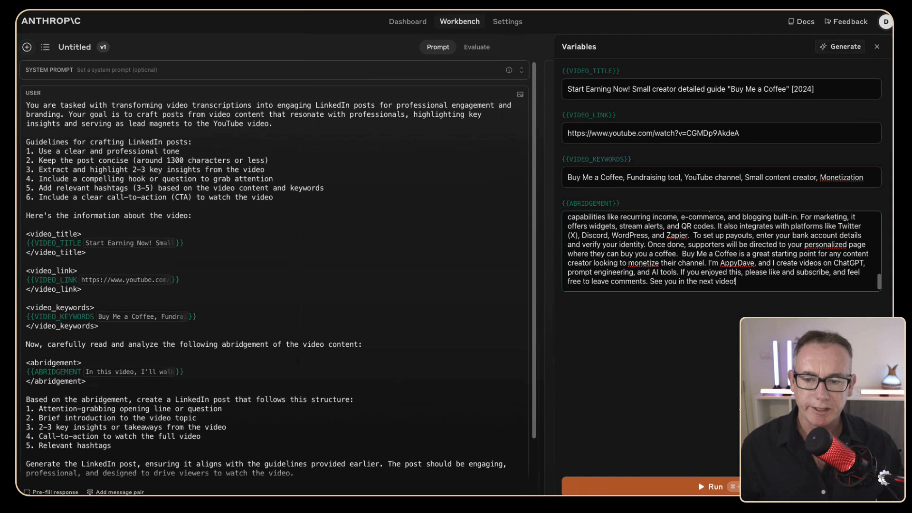
Run the prompt with the Buy Me a Coffee video details and review the LinkedIn post.
click(713, 487)
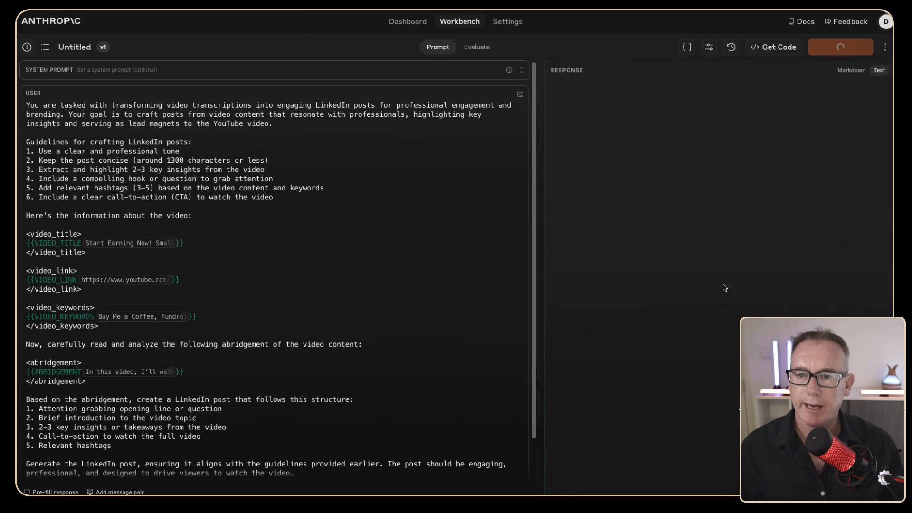
click(839, 46)
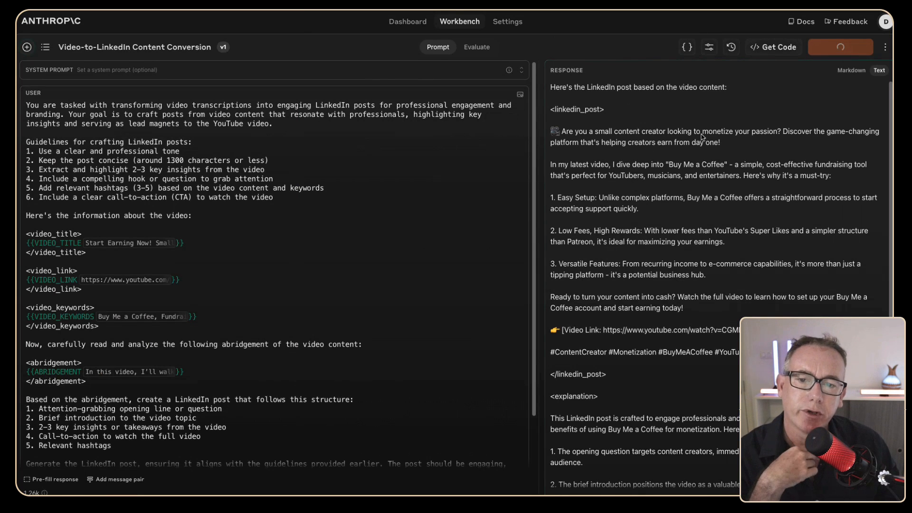
mouse_move(795, 141)
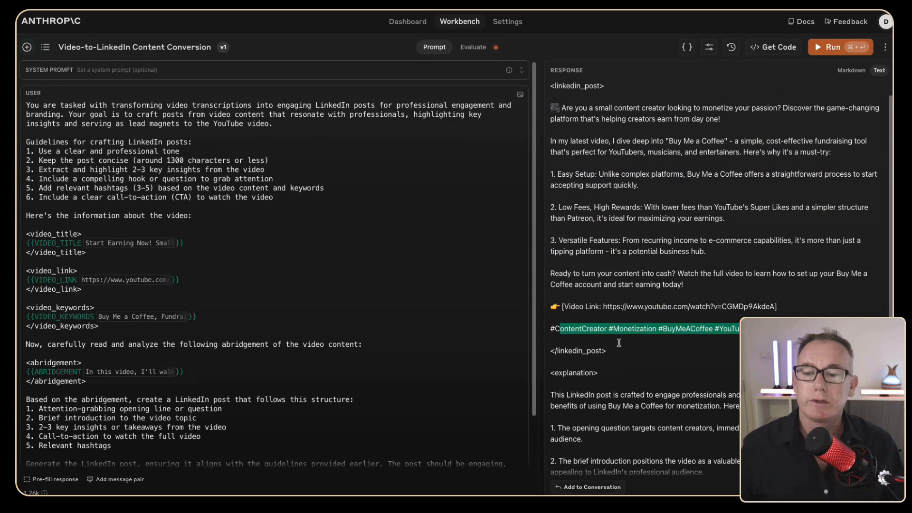
scroll(down, 3)
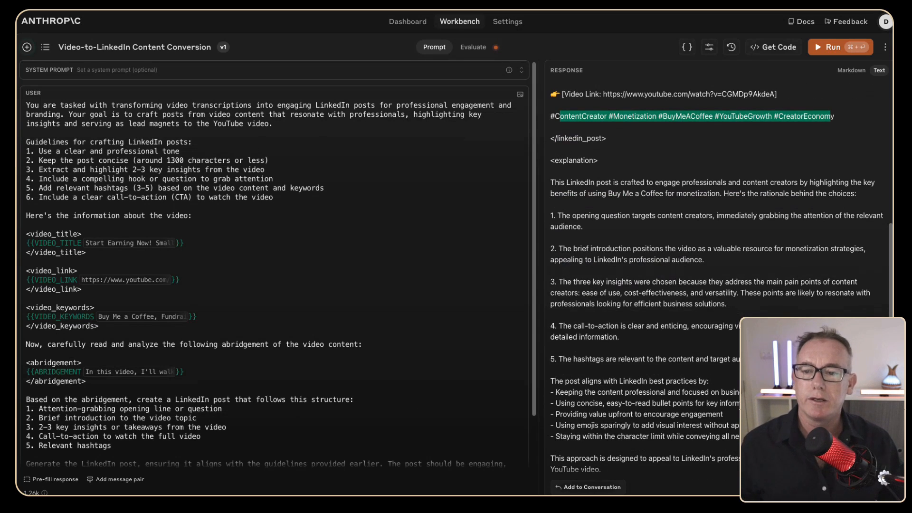
scroll(up, 3)
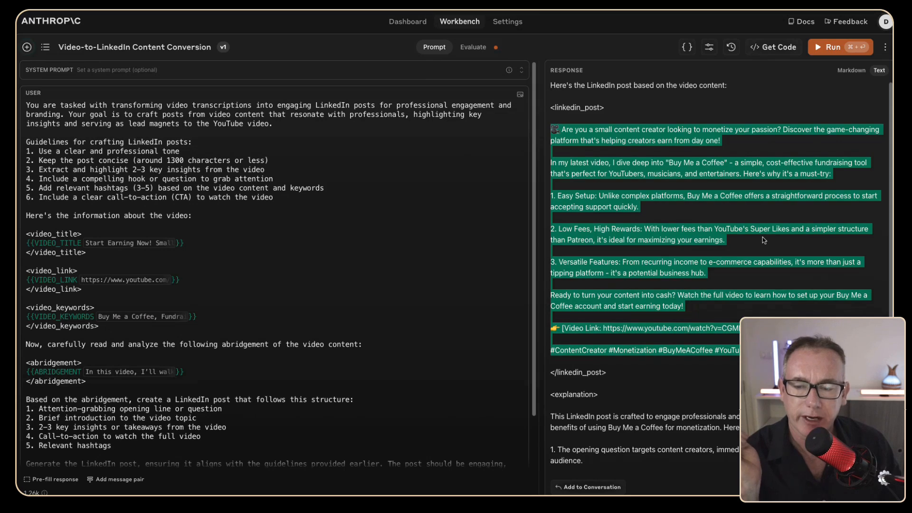
scroll(down, 3)
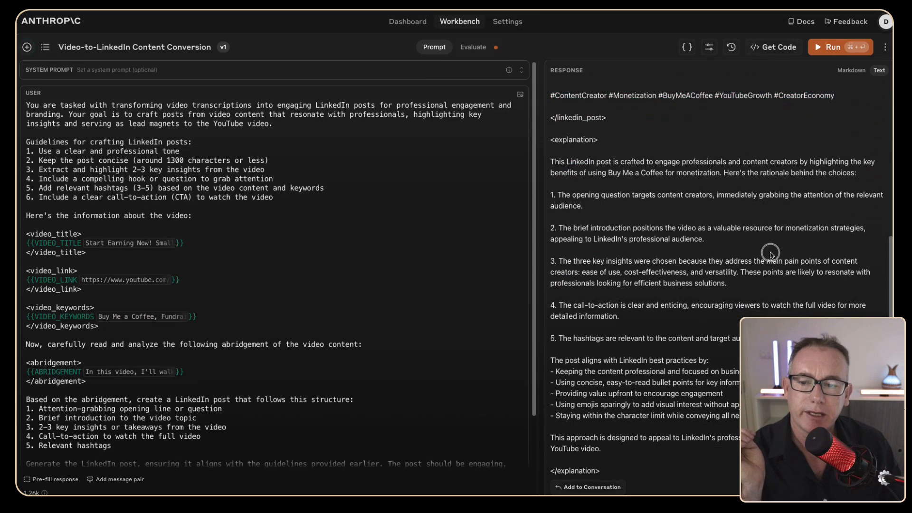
mouse_move(628, 176)
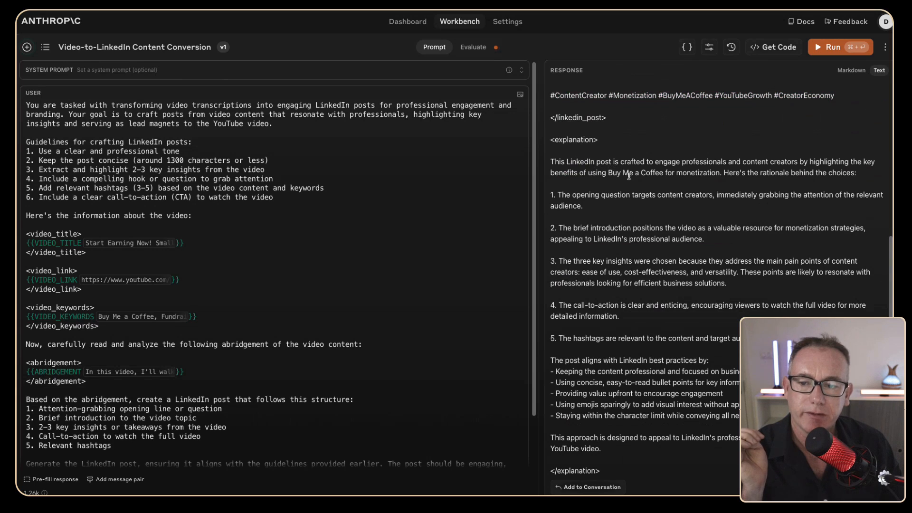
mouse_move(645, 402)
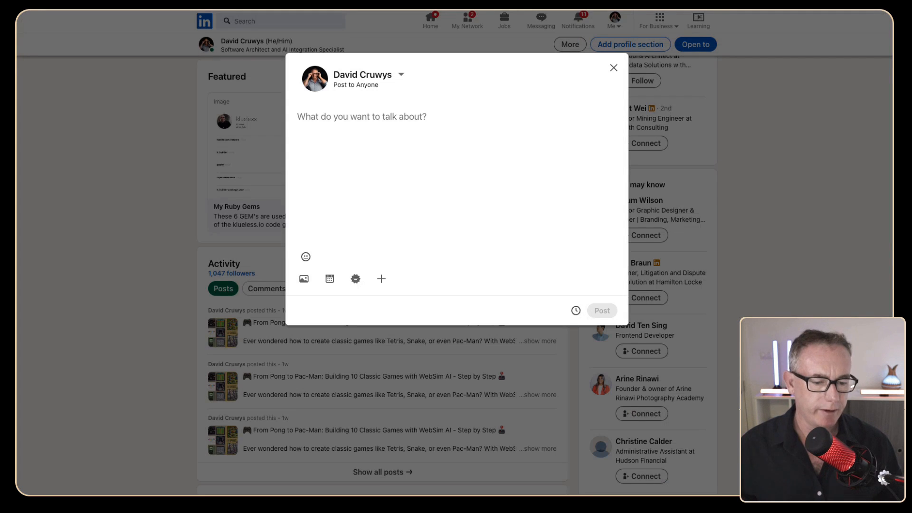
Paste the AI-written Buy Me a Coffee post into LinkedIn's composer and publish it.
click(303, 280)
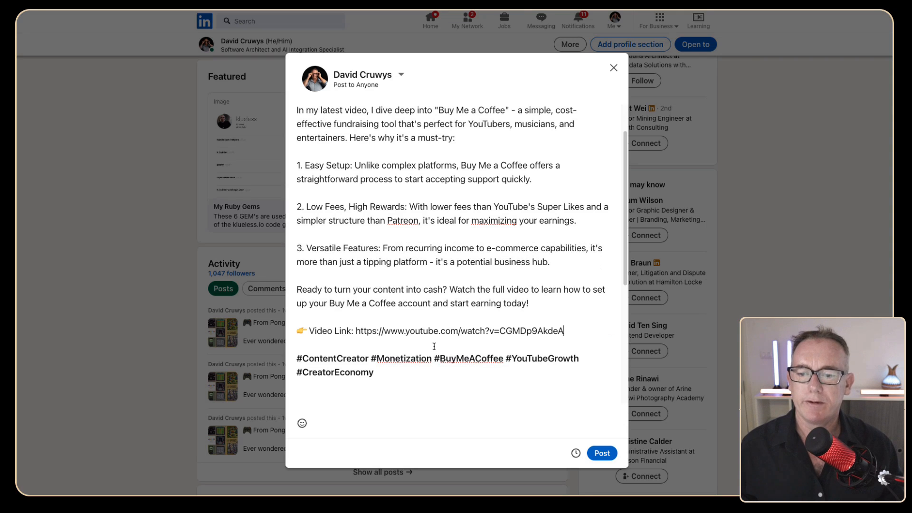
click(602, 452)
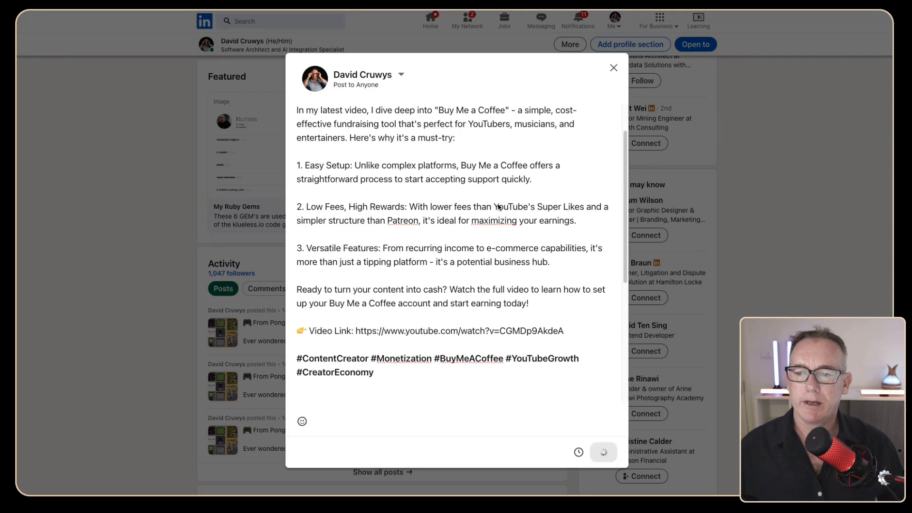
click(603, 451)
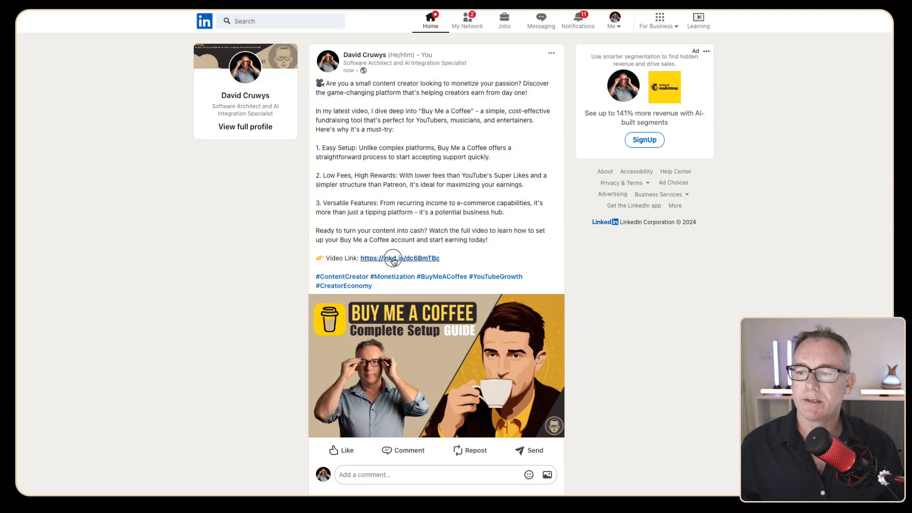
click(400, 258)
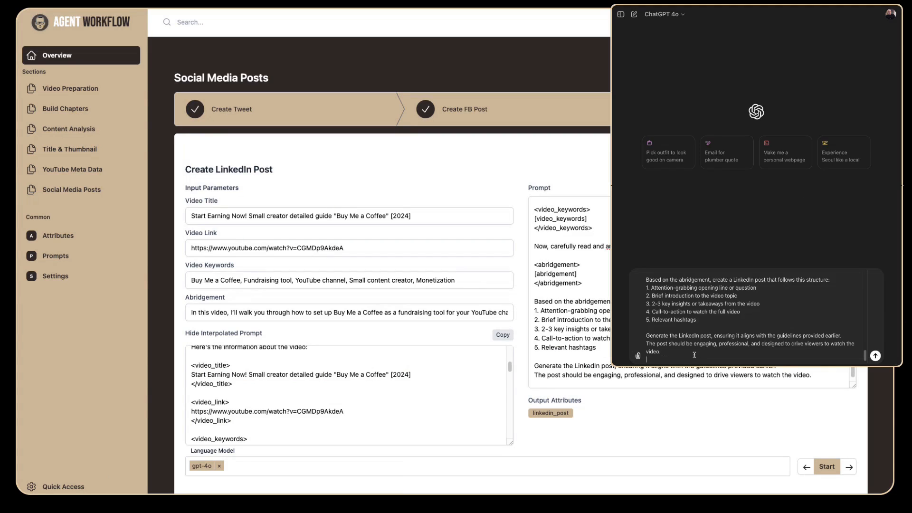
Send the interpolated LinkedIn-post prompt to ChatGPT 4o and scroll through its reply.
click(874, 356)
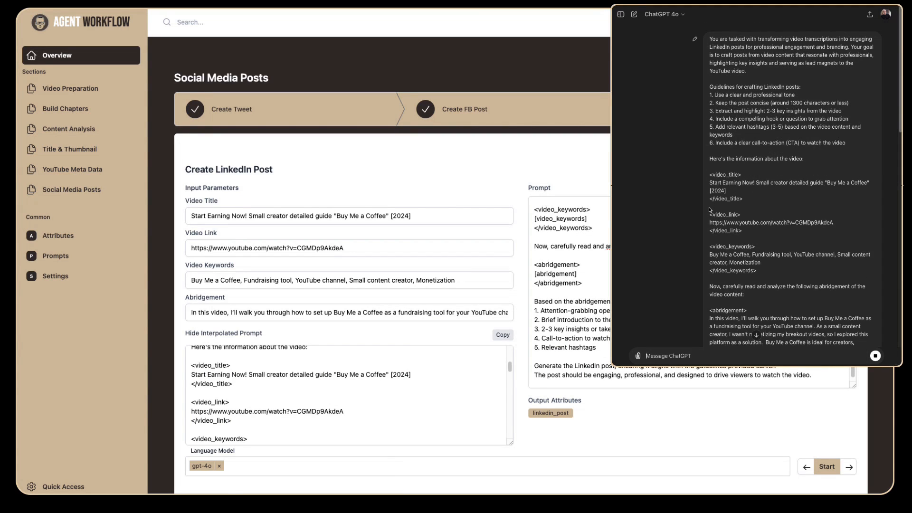
scroll(down, 3)
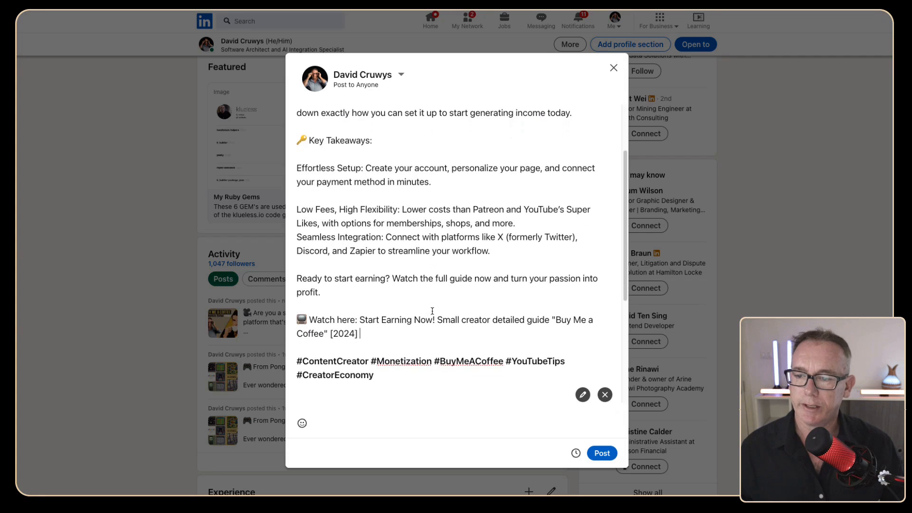
text(-)
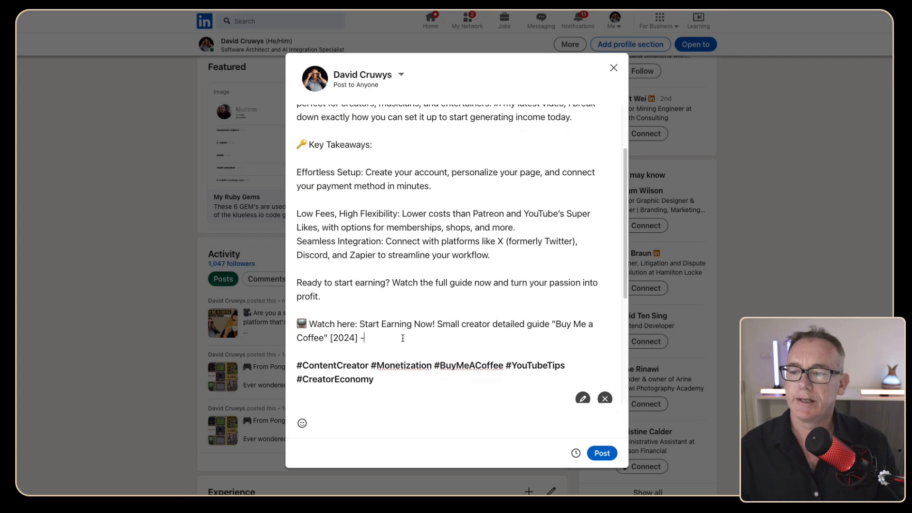
text(https://www.youtube.com/watch?v=CGMDp9AkdeA)
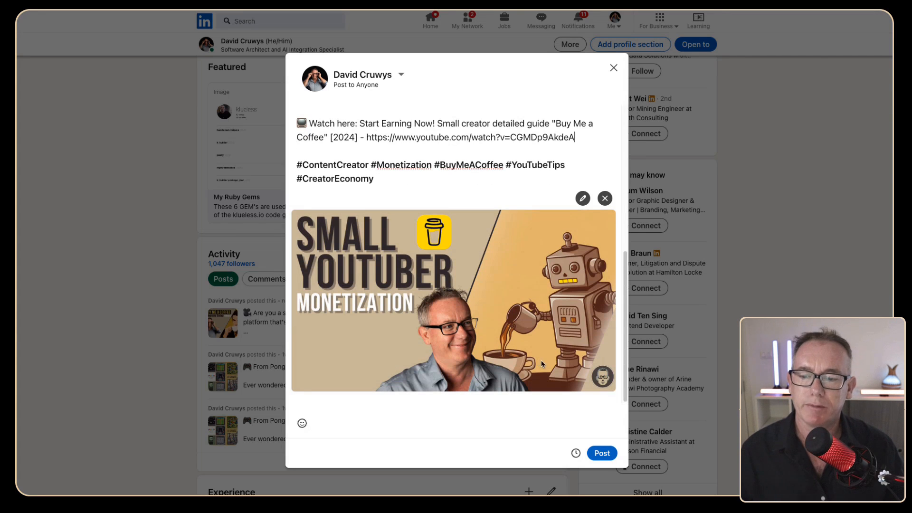
click(601, 452)
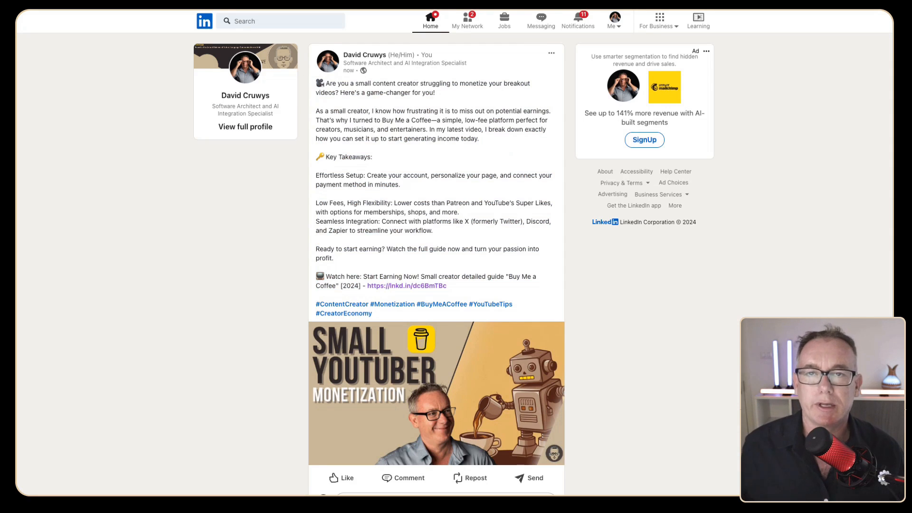
mouse_move(580, 263)
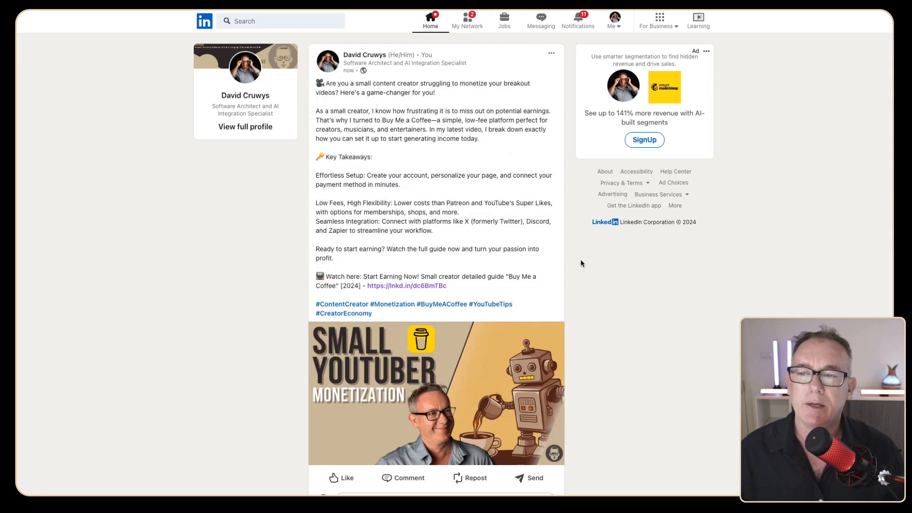
mouse_move(560, 283)
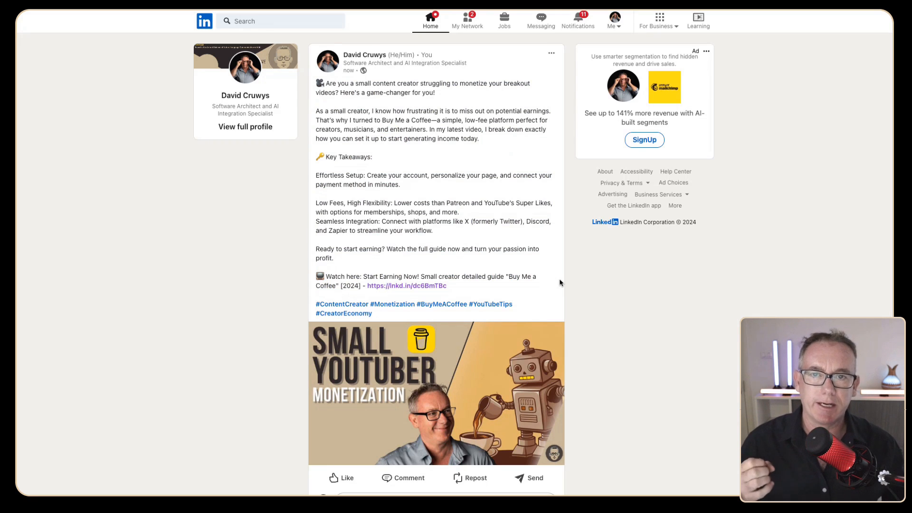